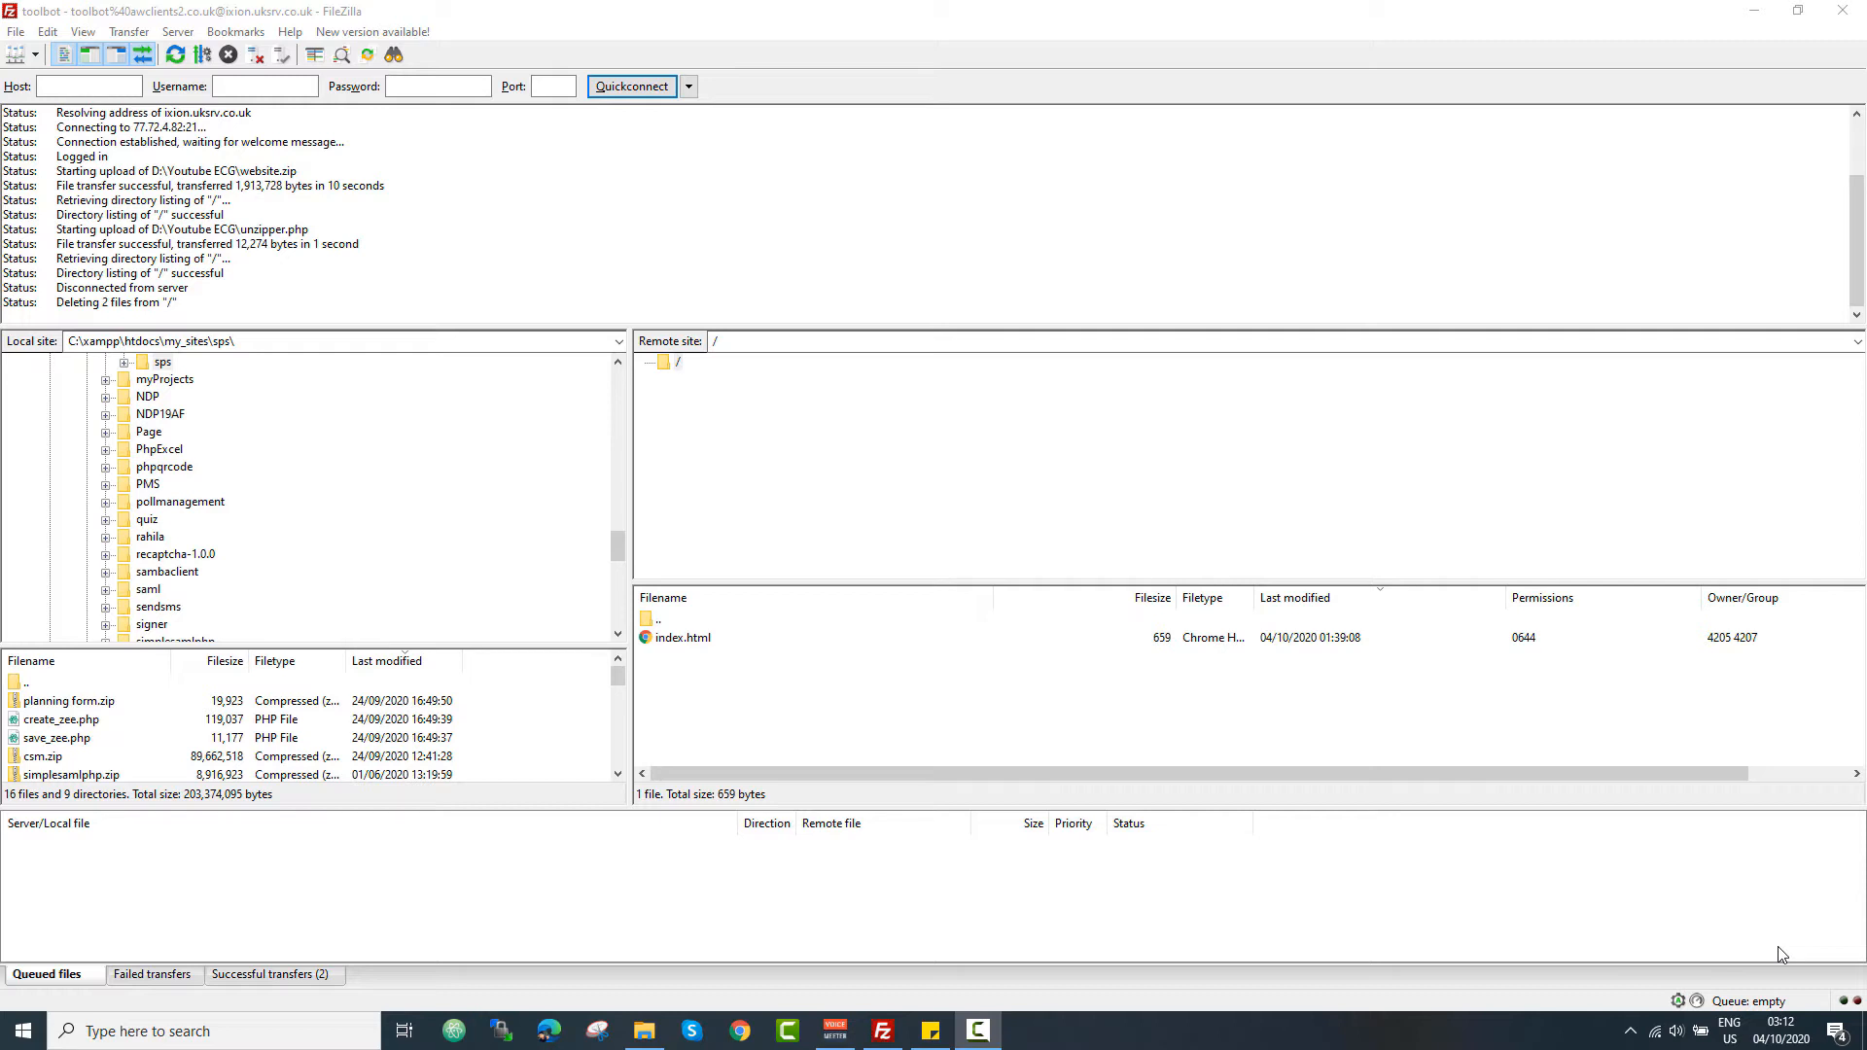
mouse_move(1827, 990)
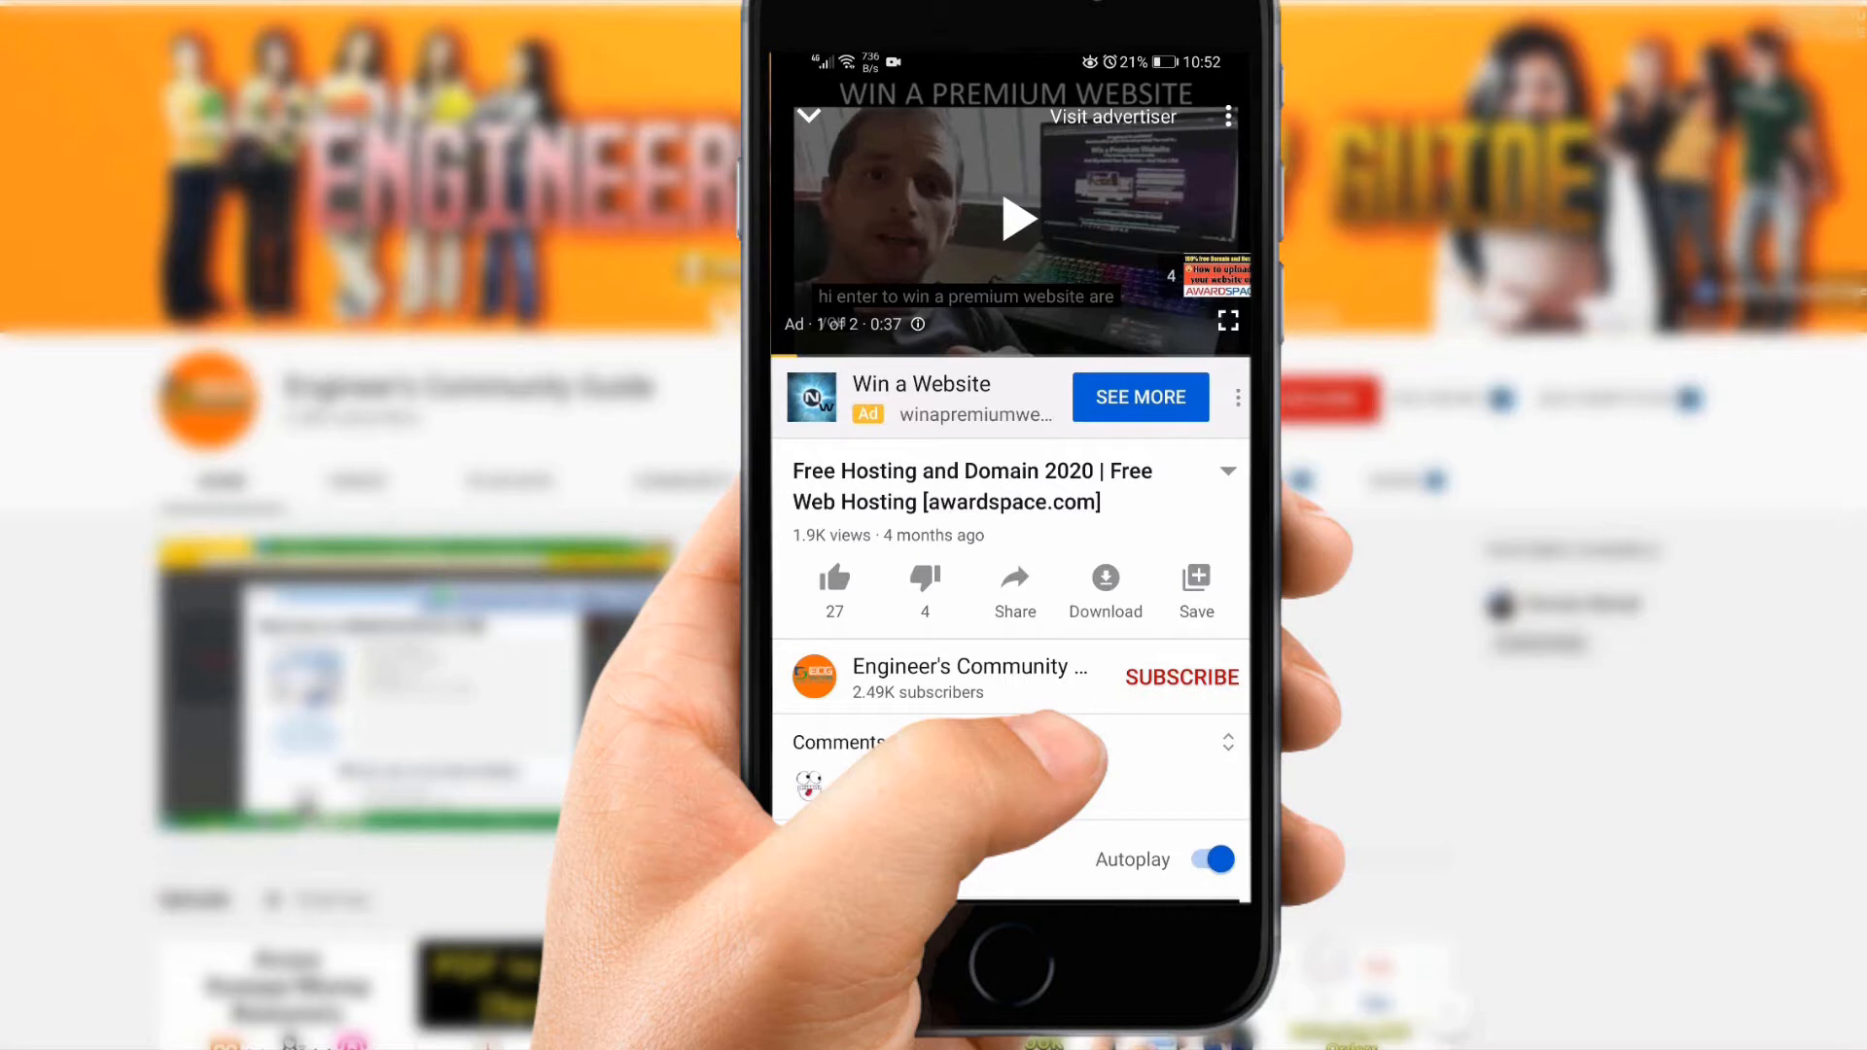
- Upload website.zip from D:\Youtube ECG to the server root beside index.html
click(1181, 677)
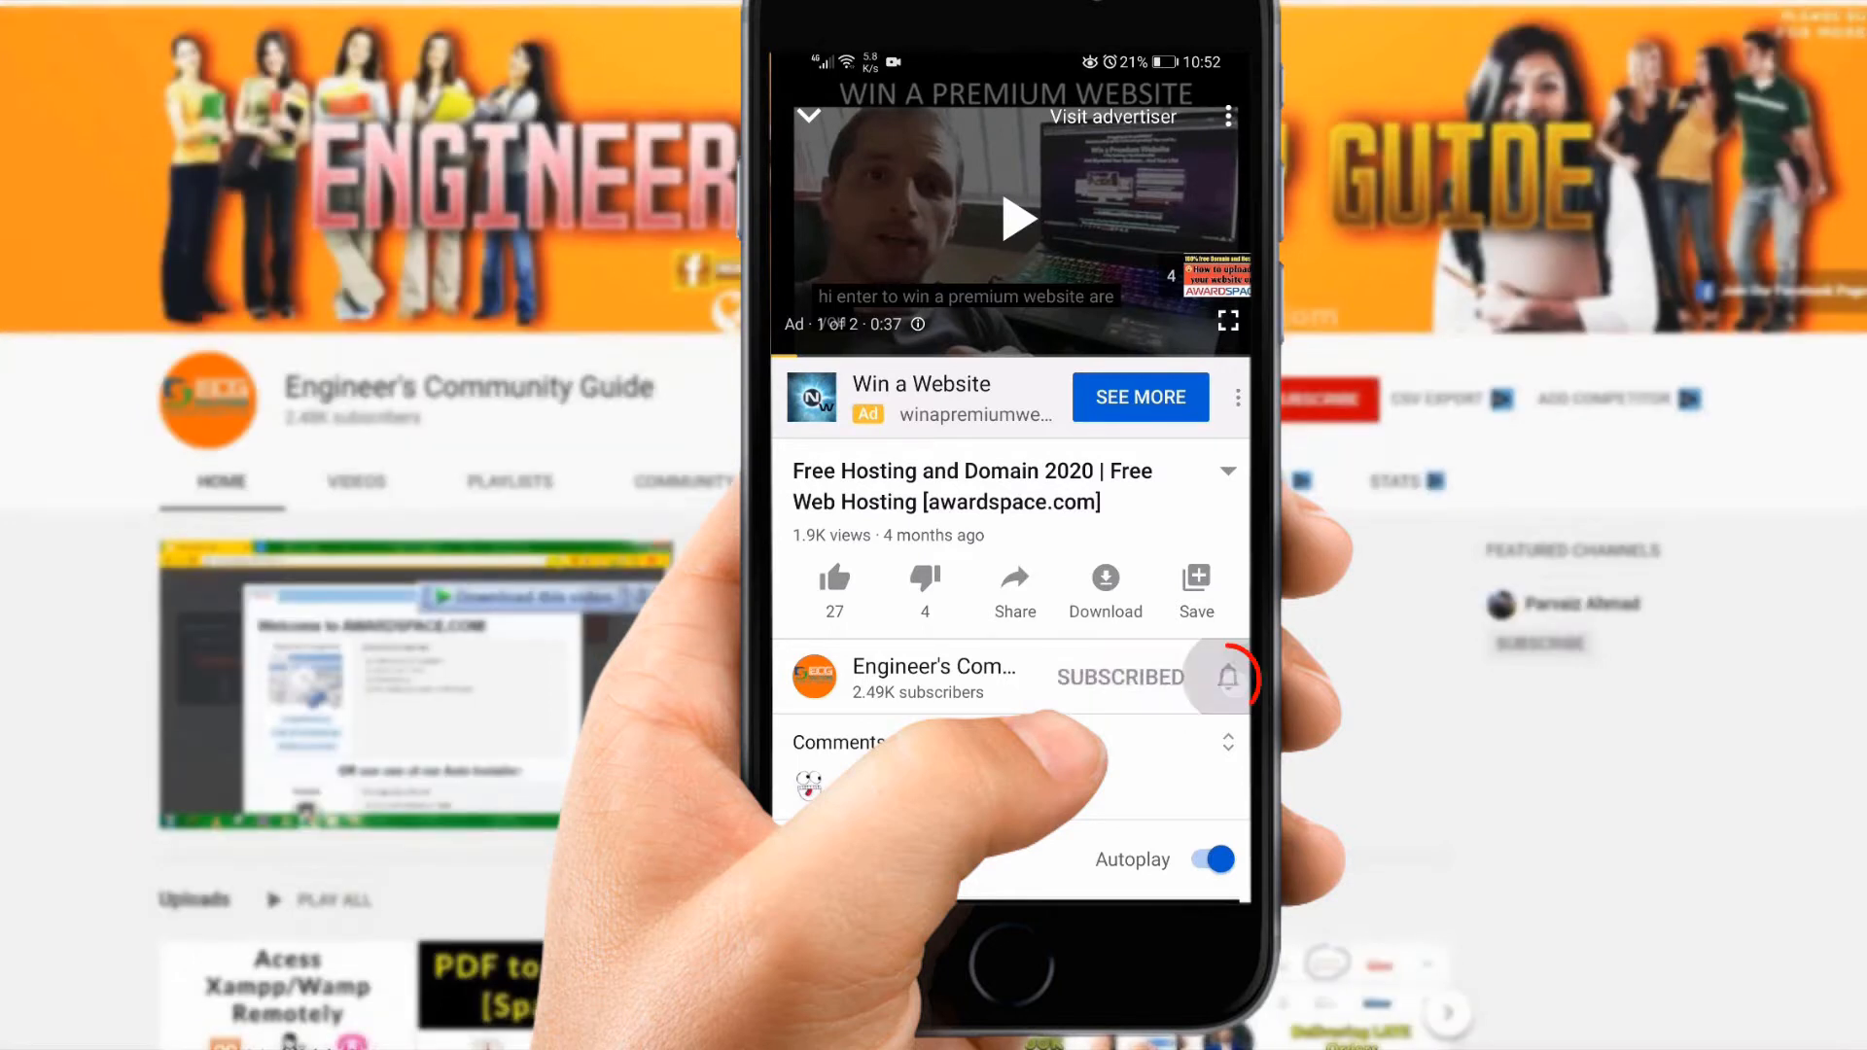
click(1227, 677)
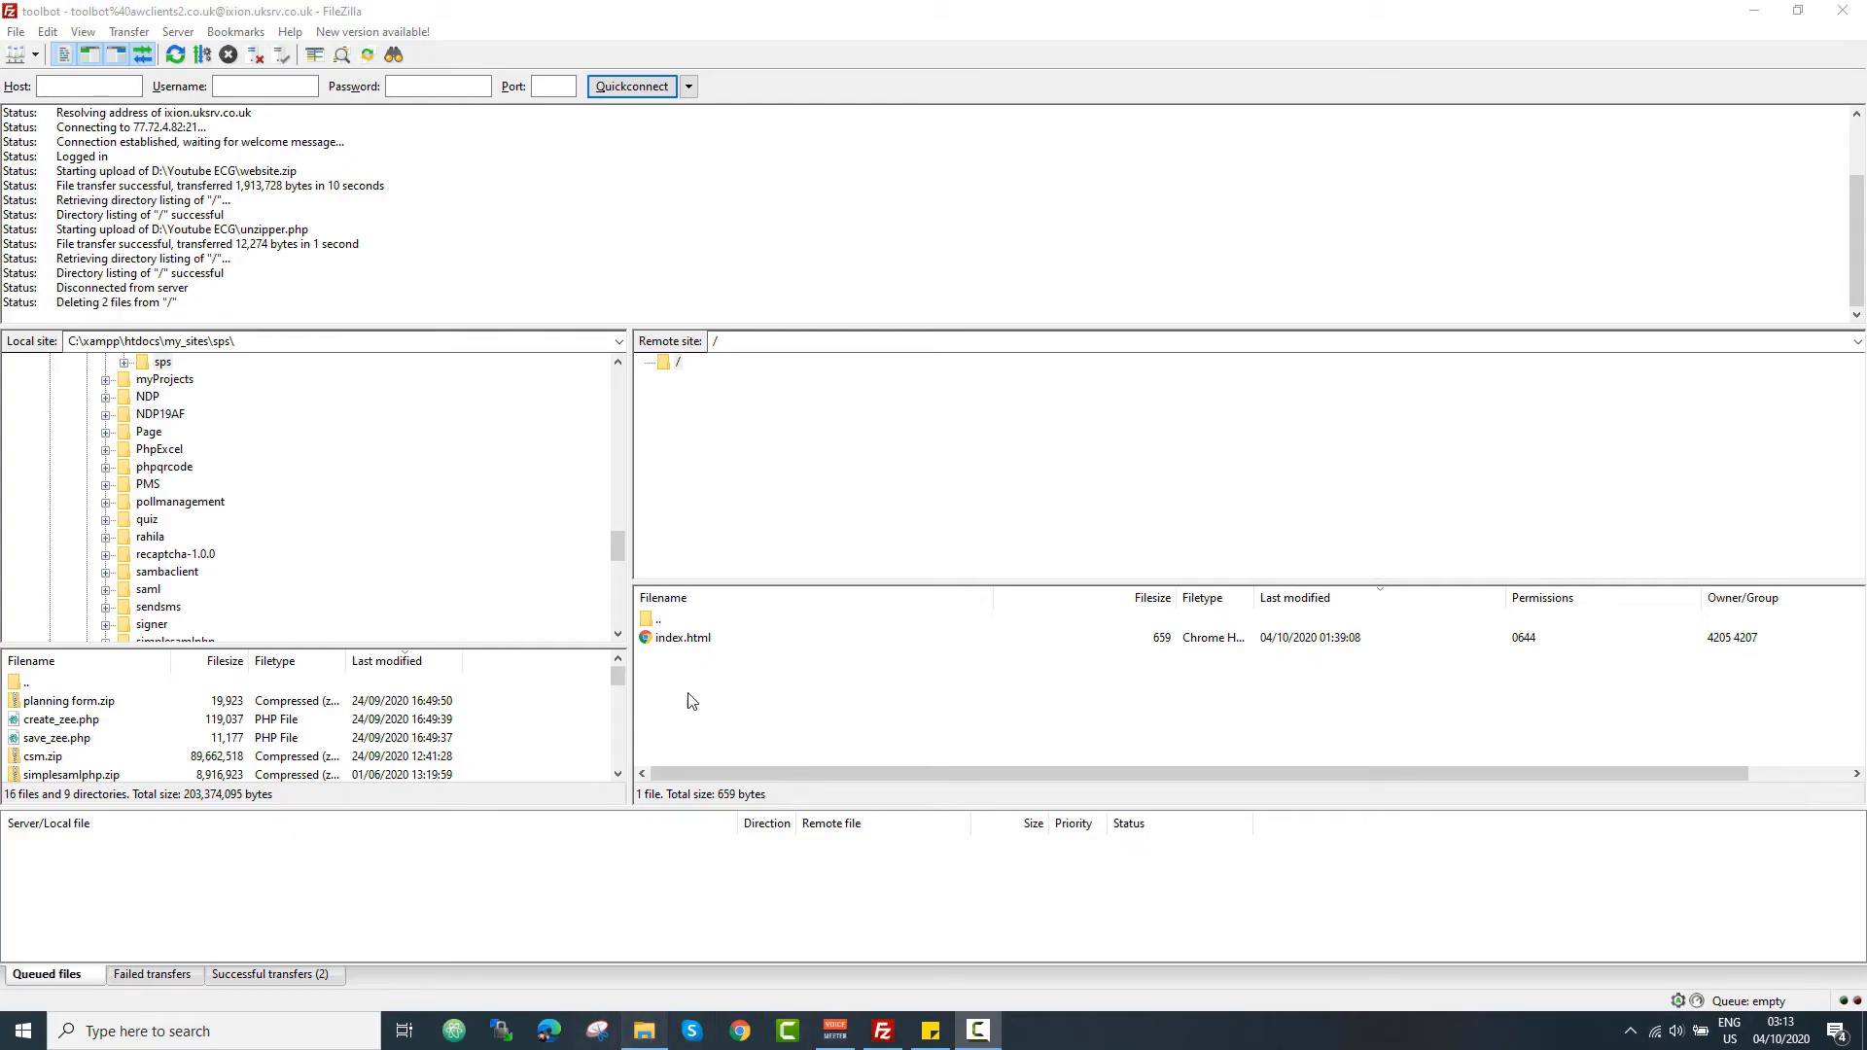
click(644, 1031)
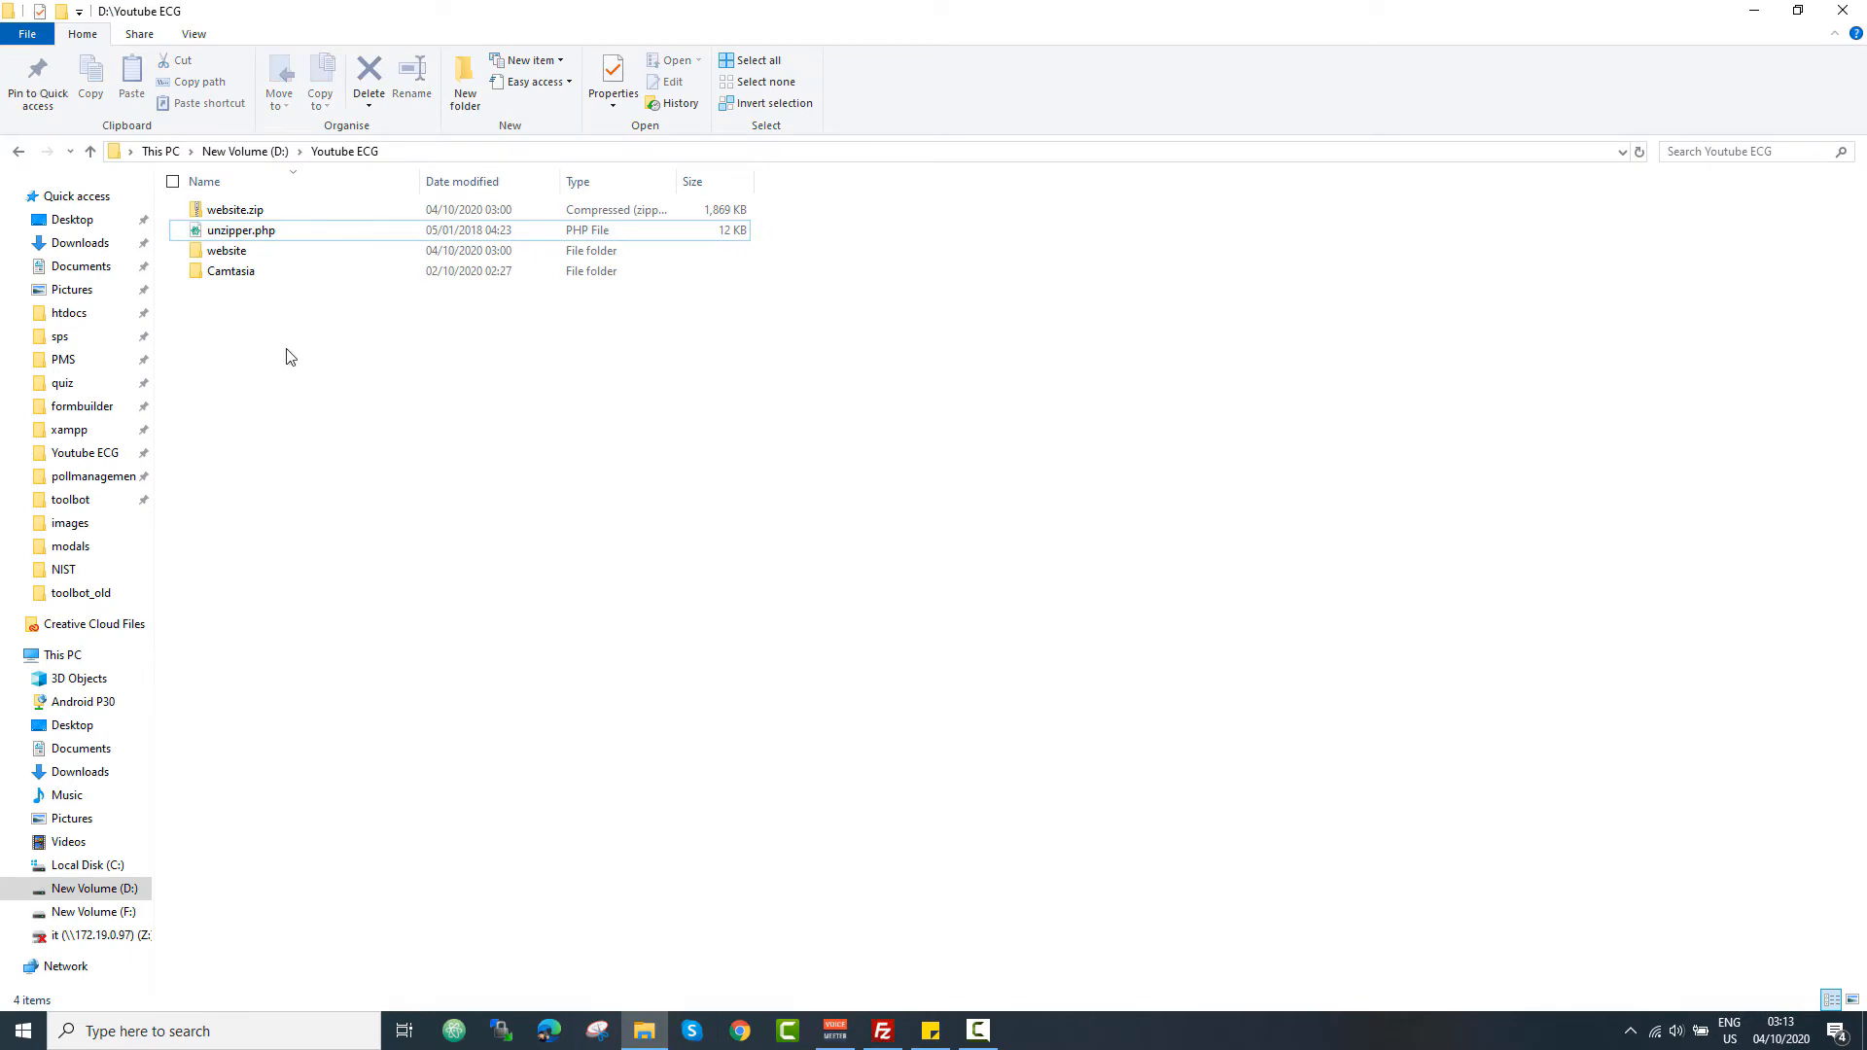
mouse_move(238, 210)
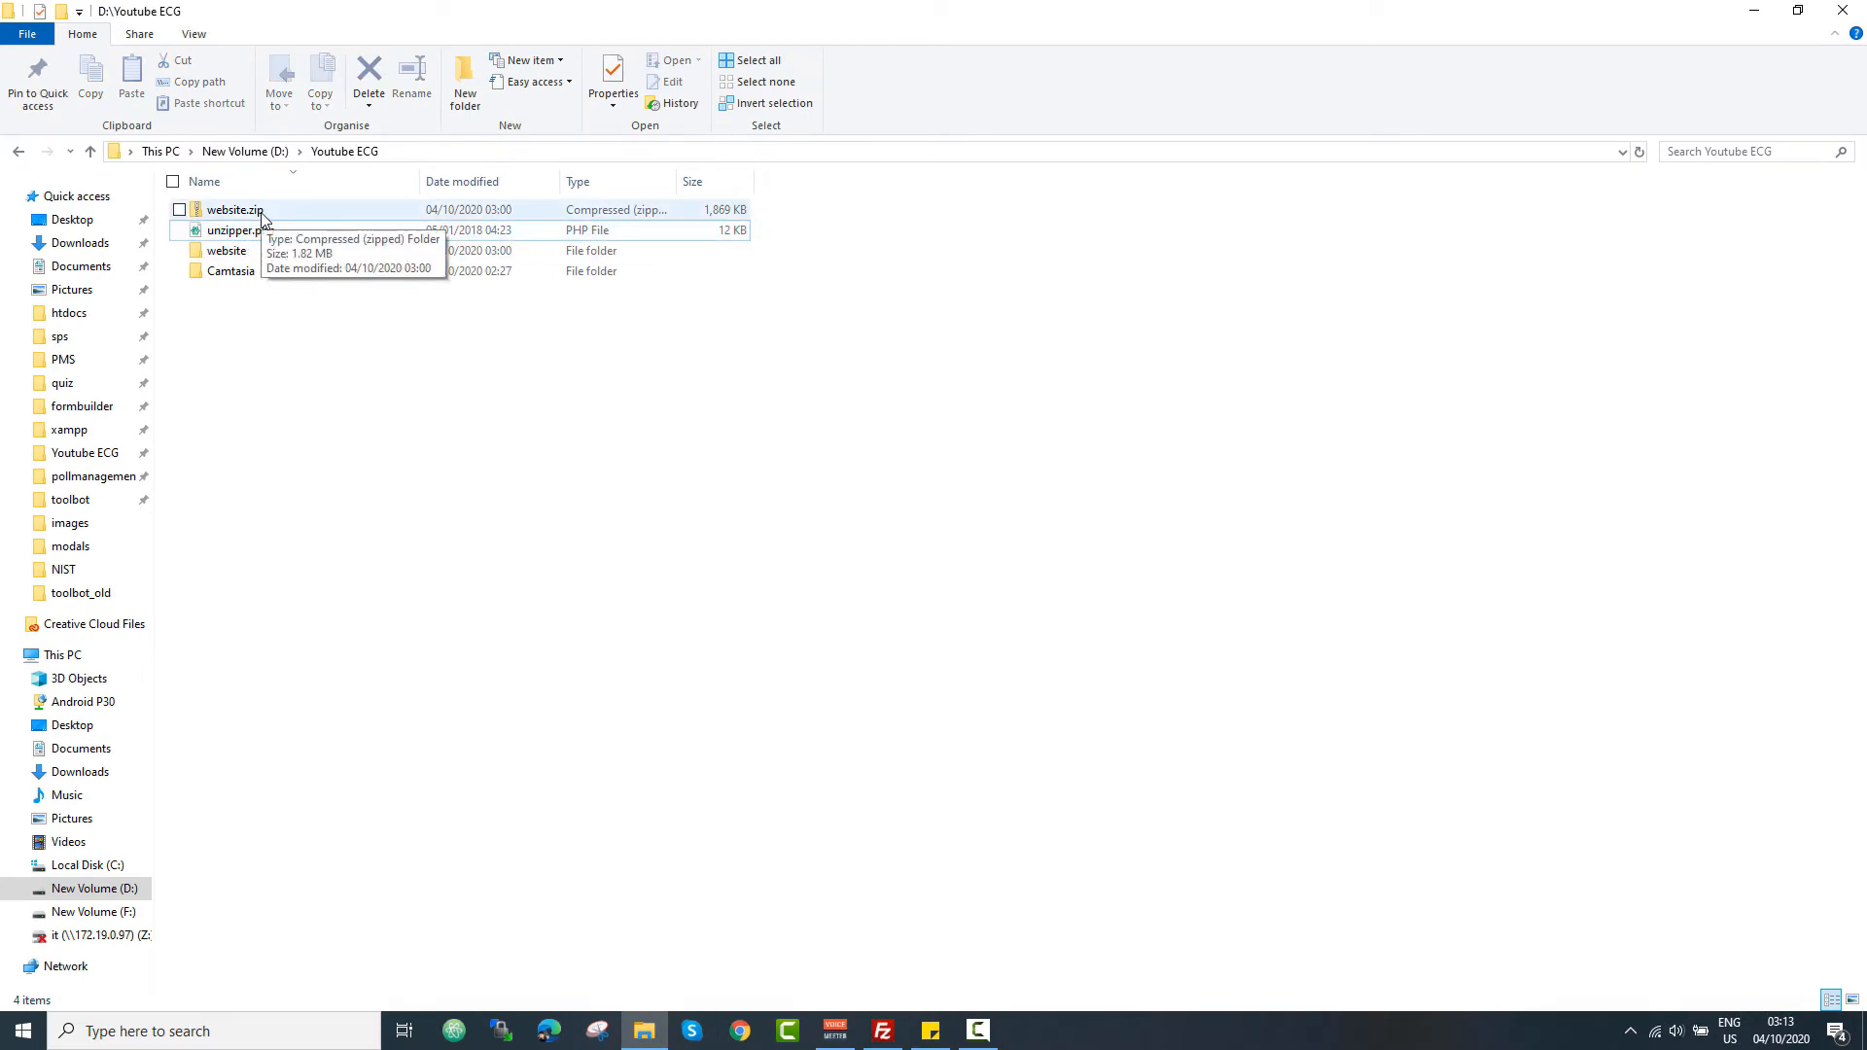
double_click(233, 210)
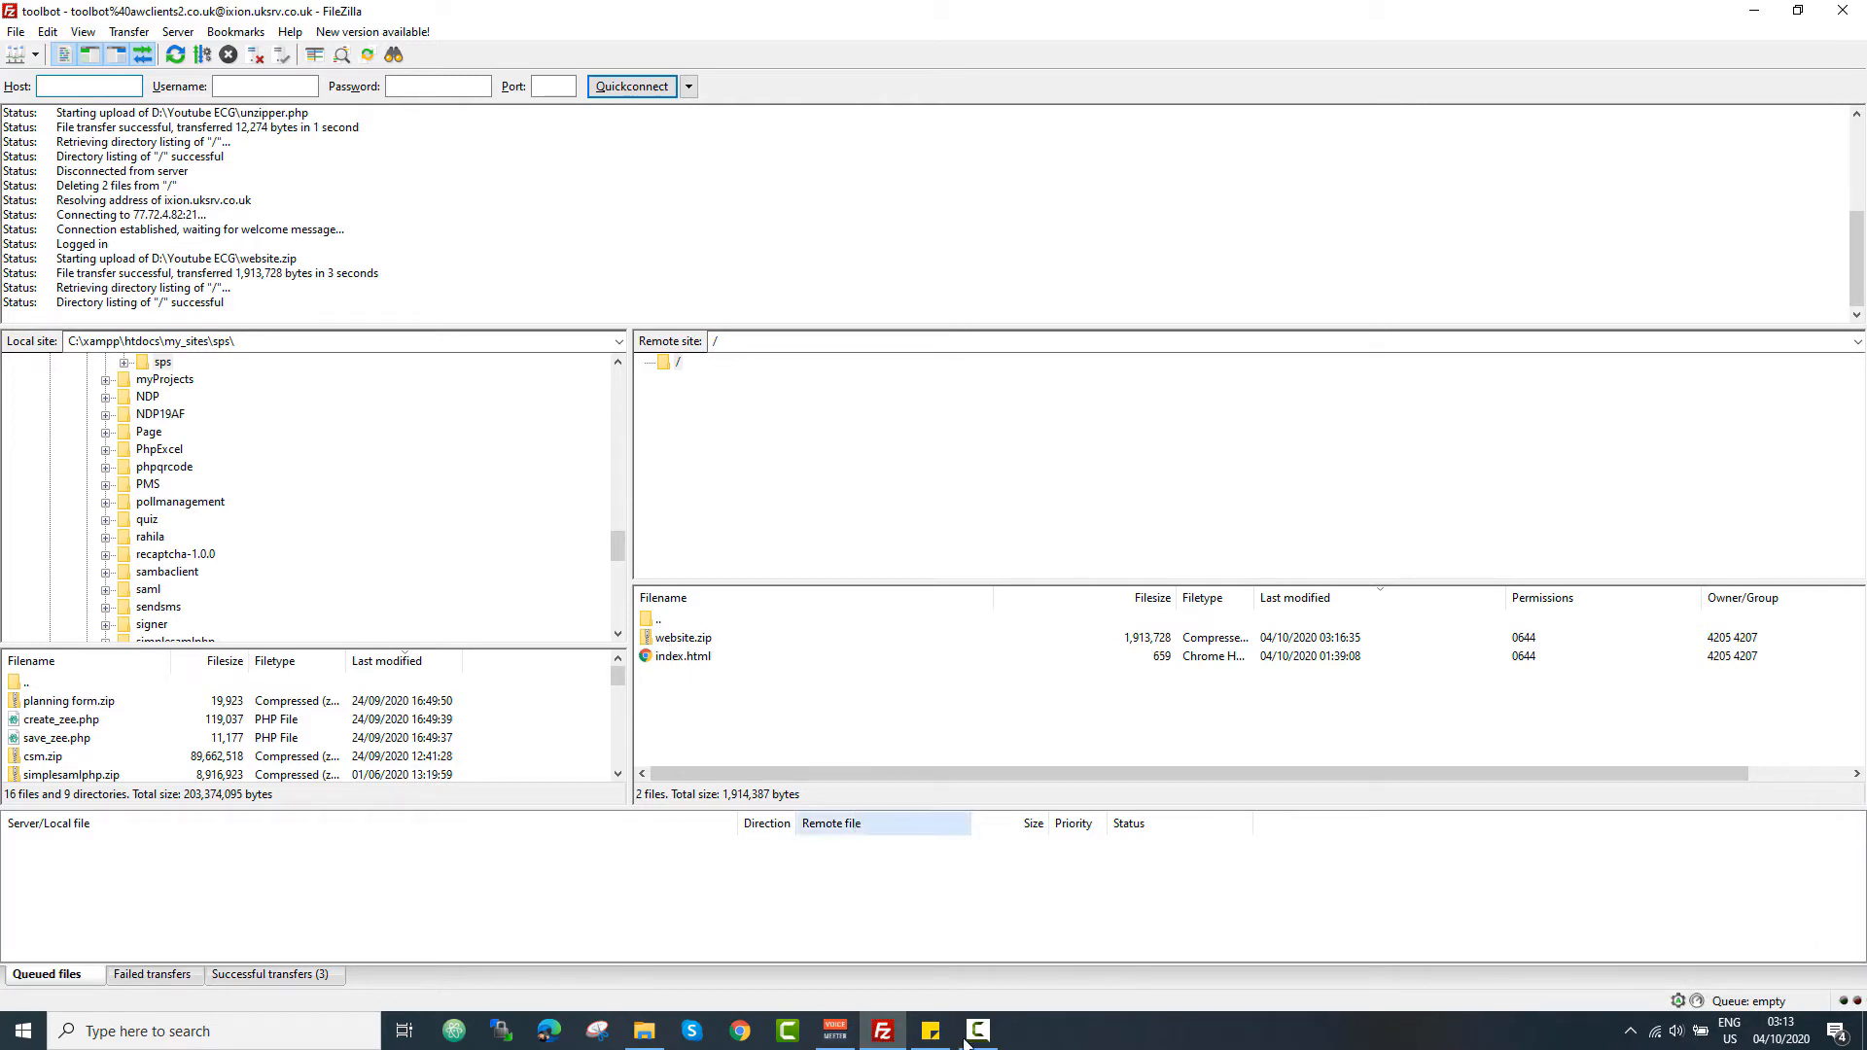
click(933, 1030)
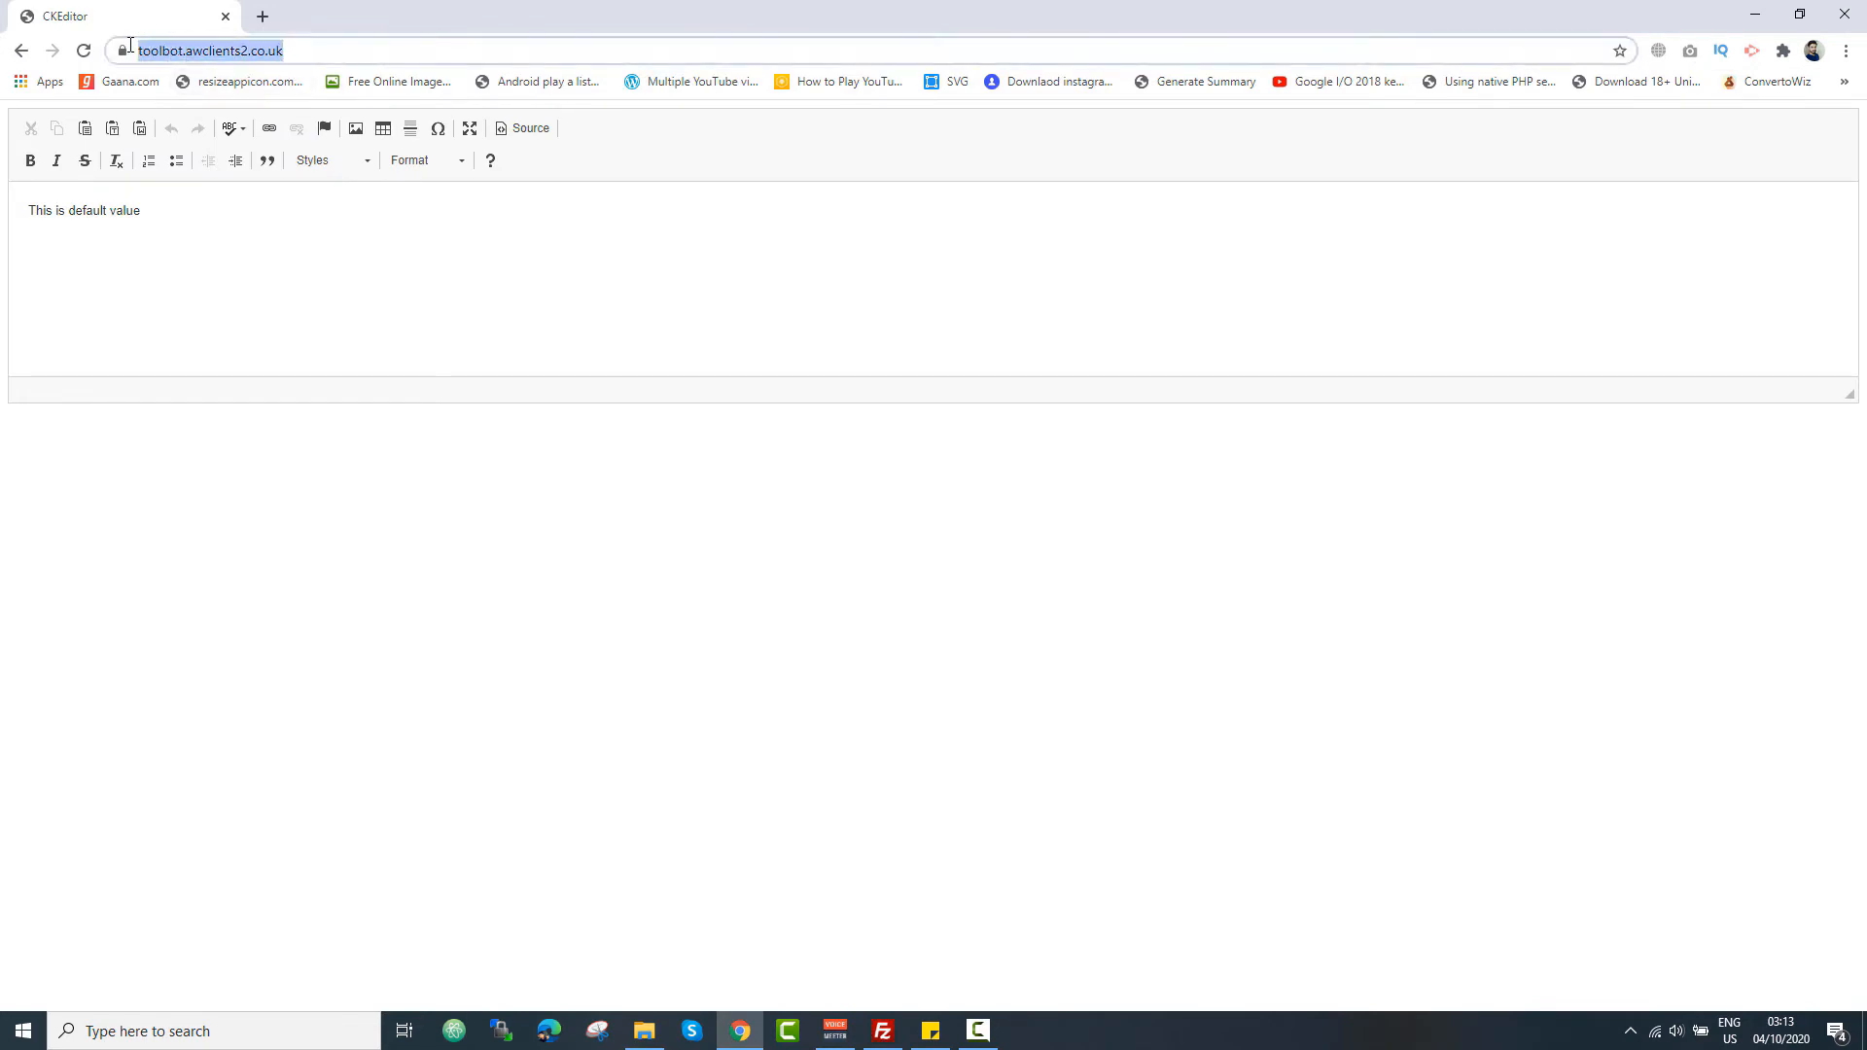
click(881, 1031)
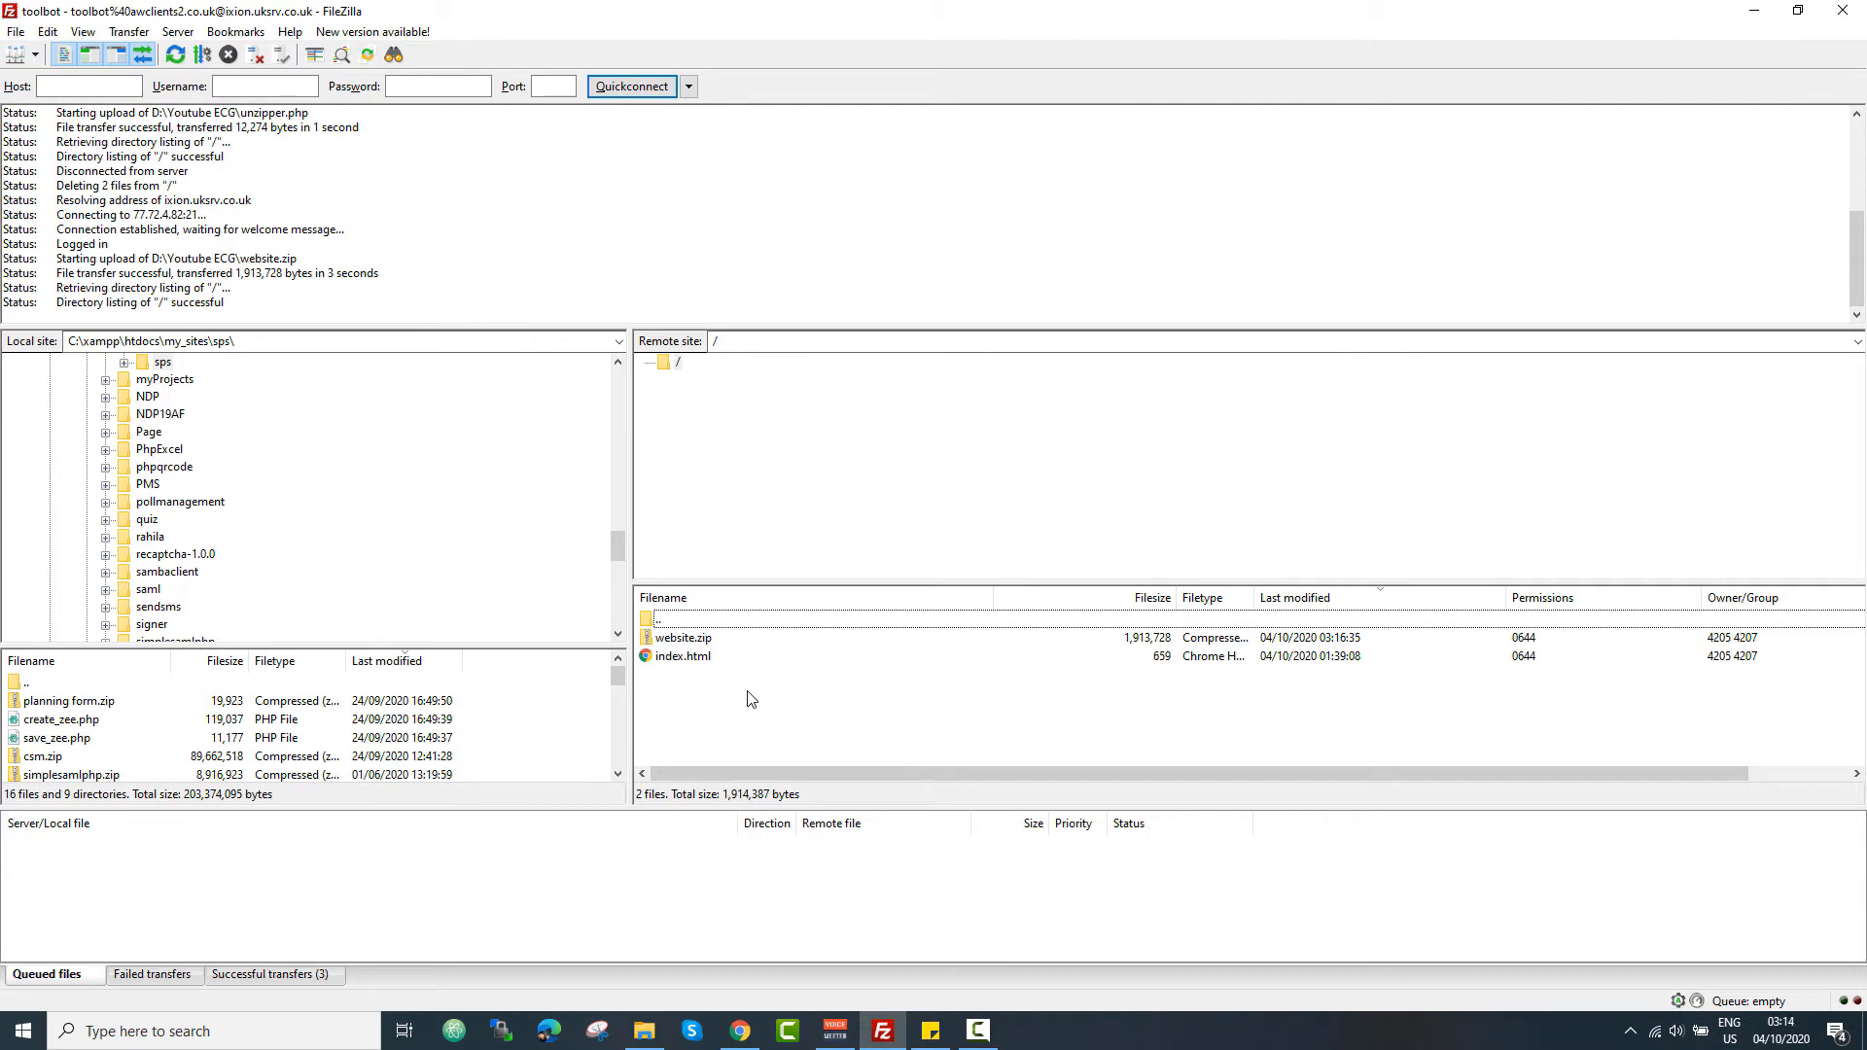
mouse_move(705, 656)
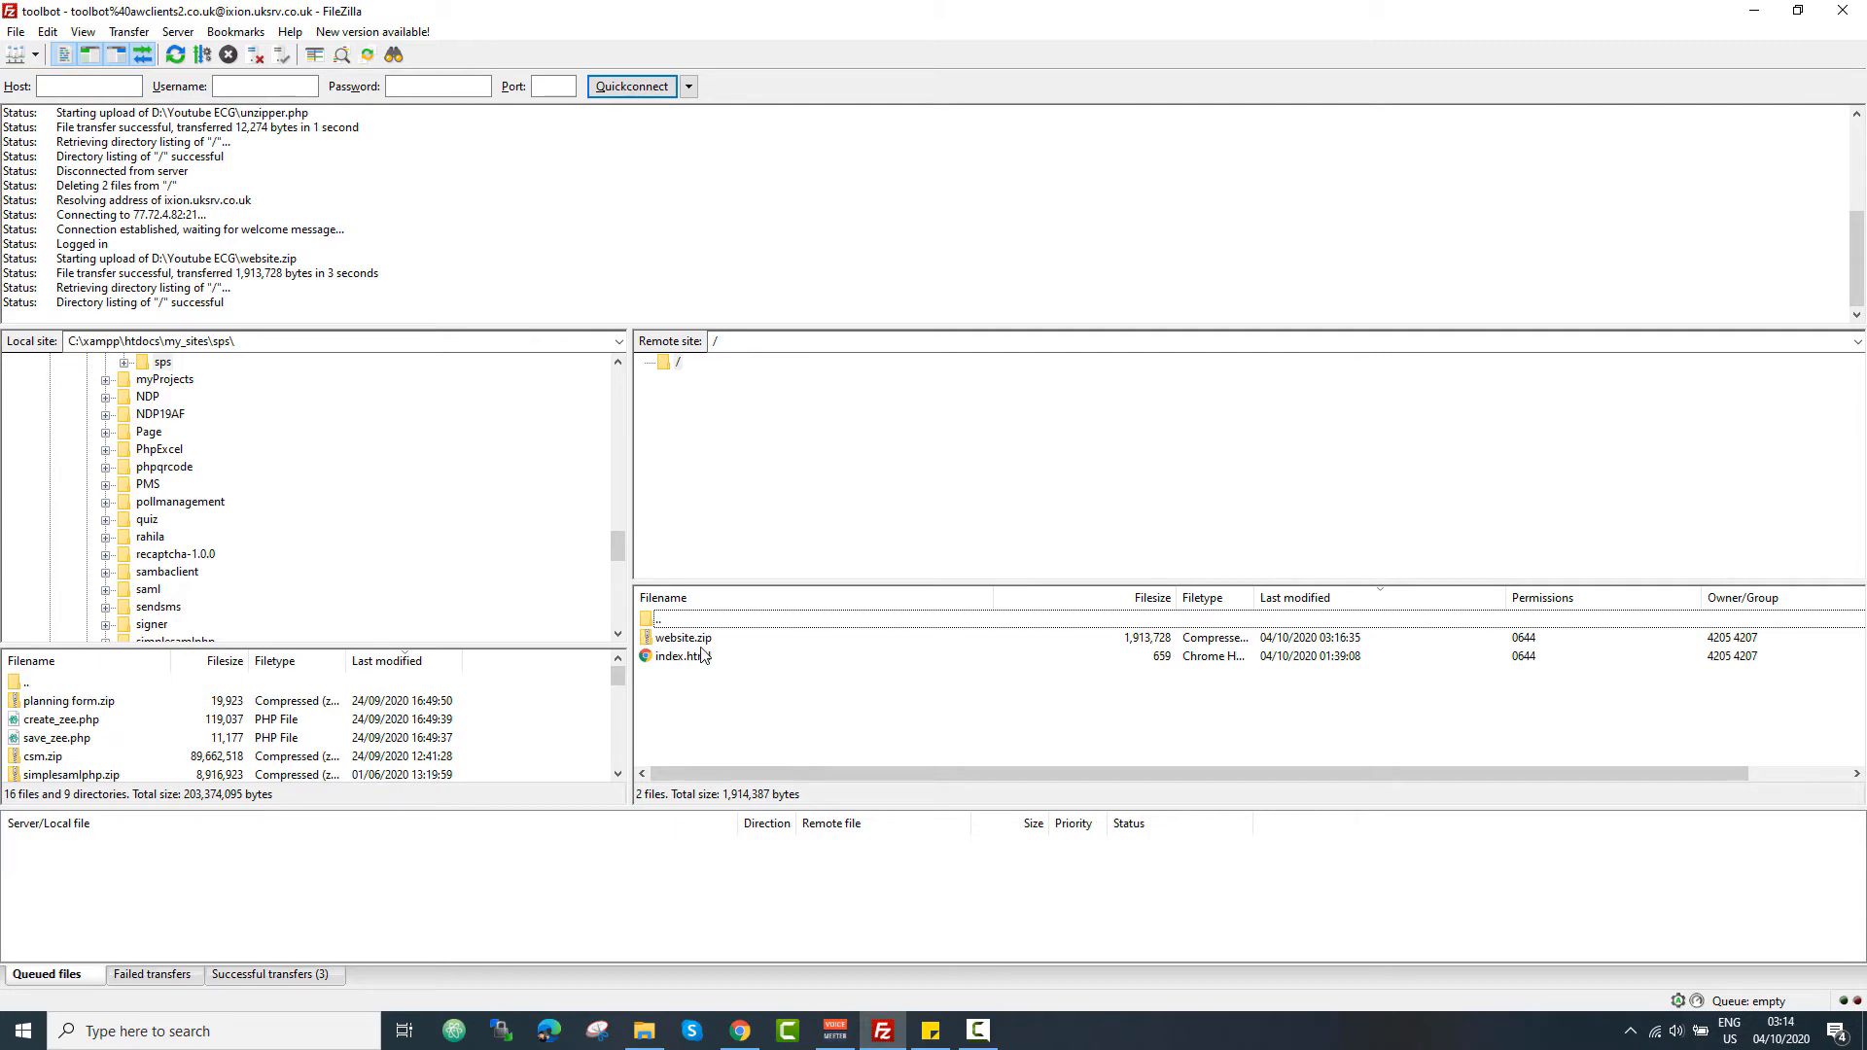
right_click(683, 637)
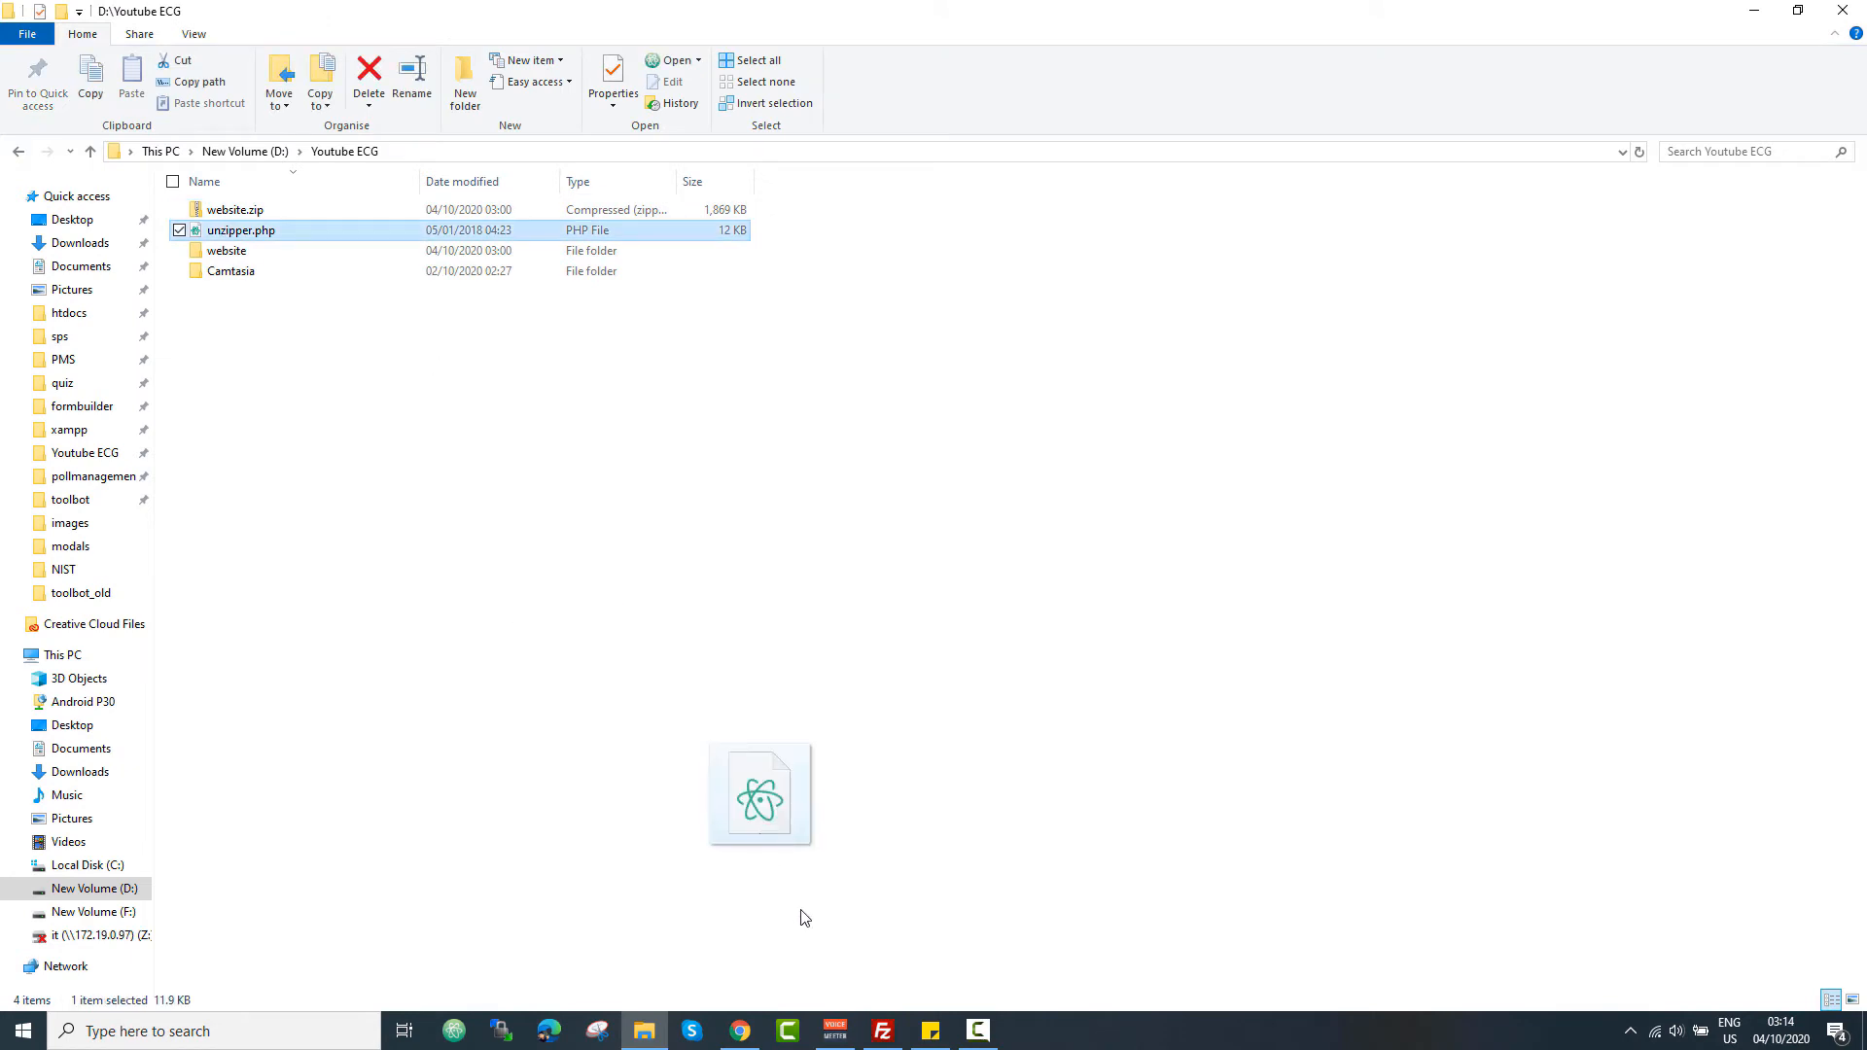
- Drop unzipper.php into the server root, then view its Archive Unzipper page in Chrome
drag(759, 794, 884, 994)
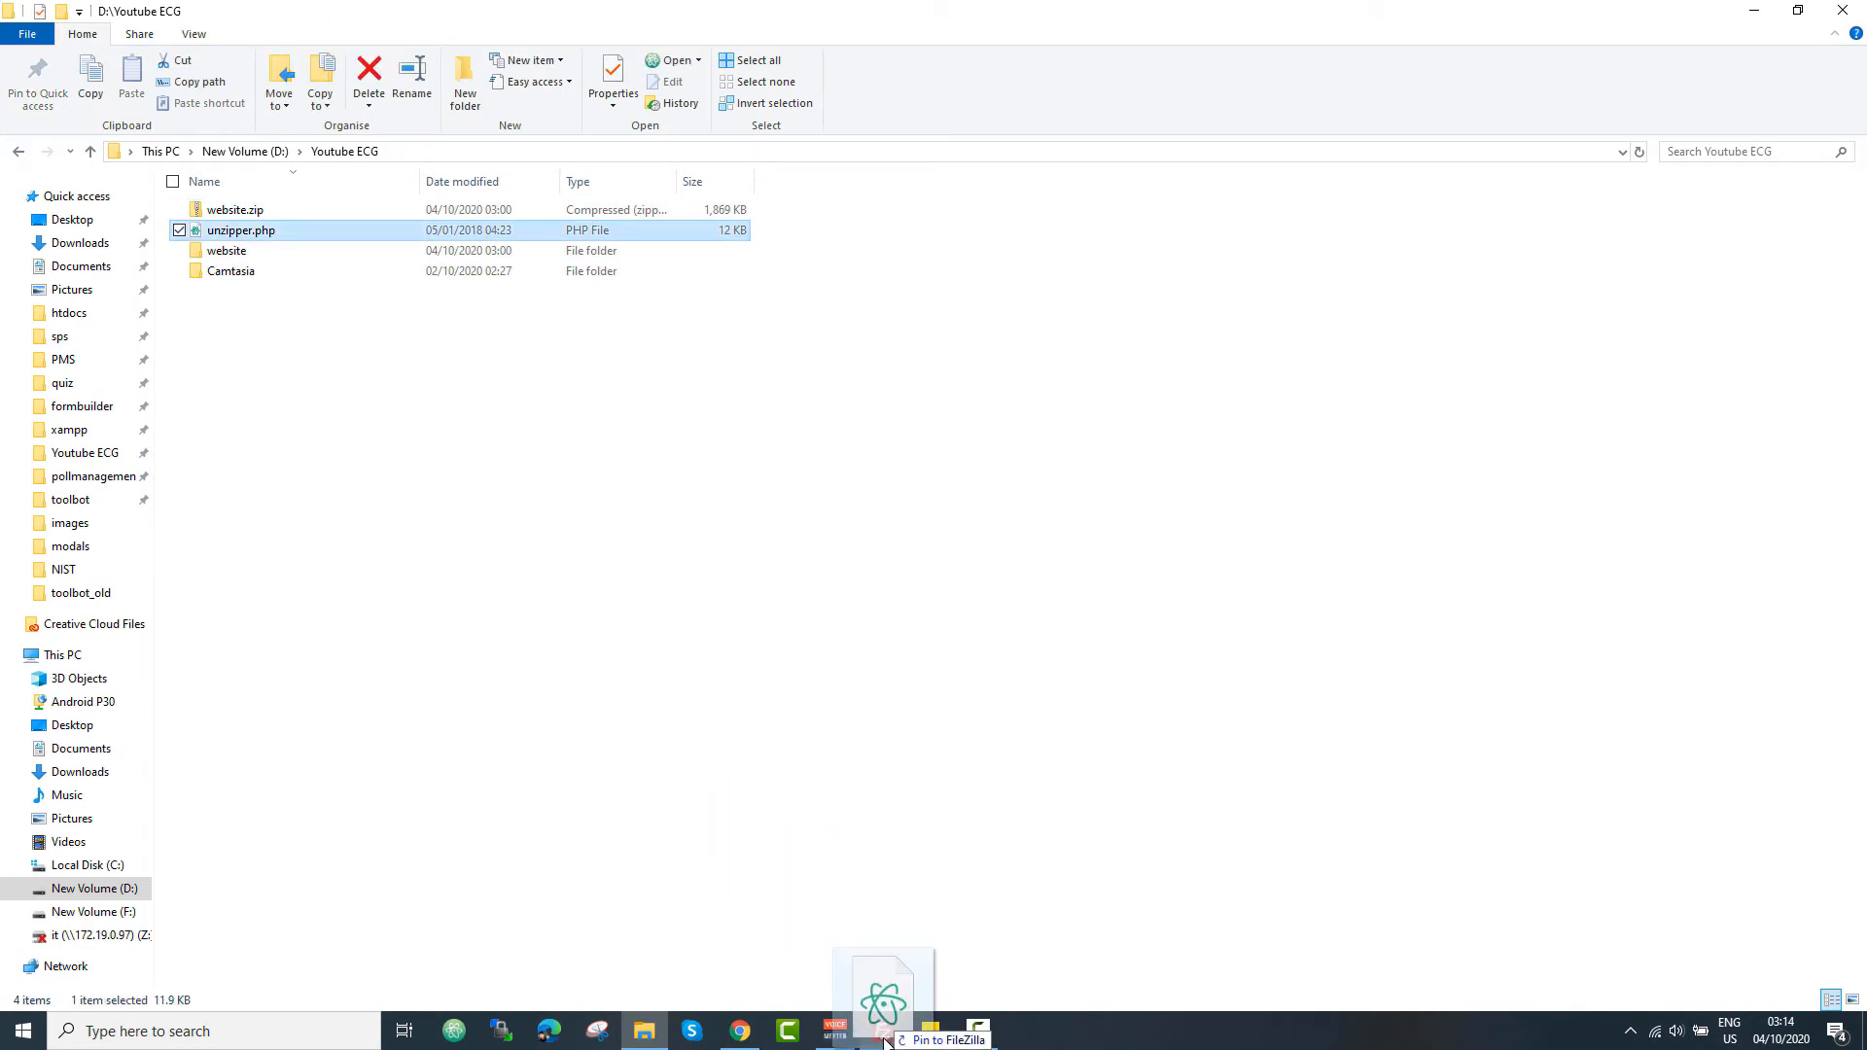
click(881, 1031)
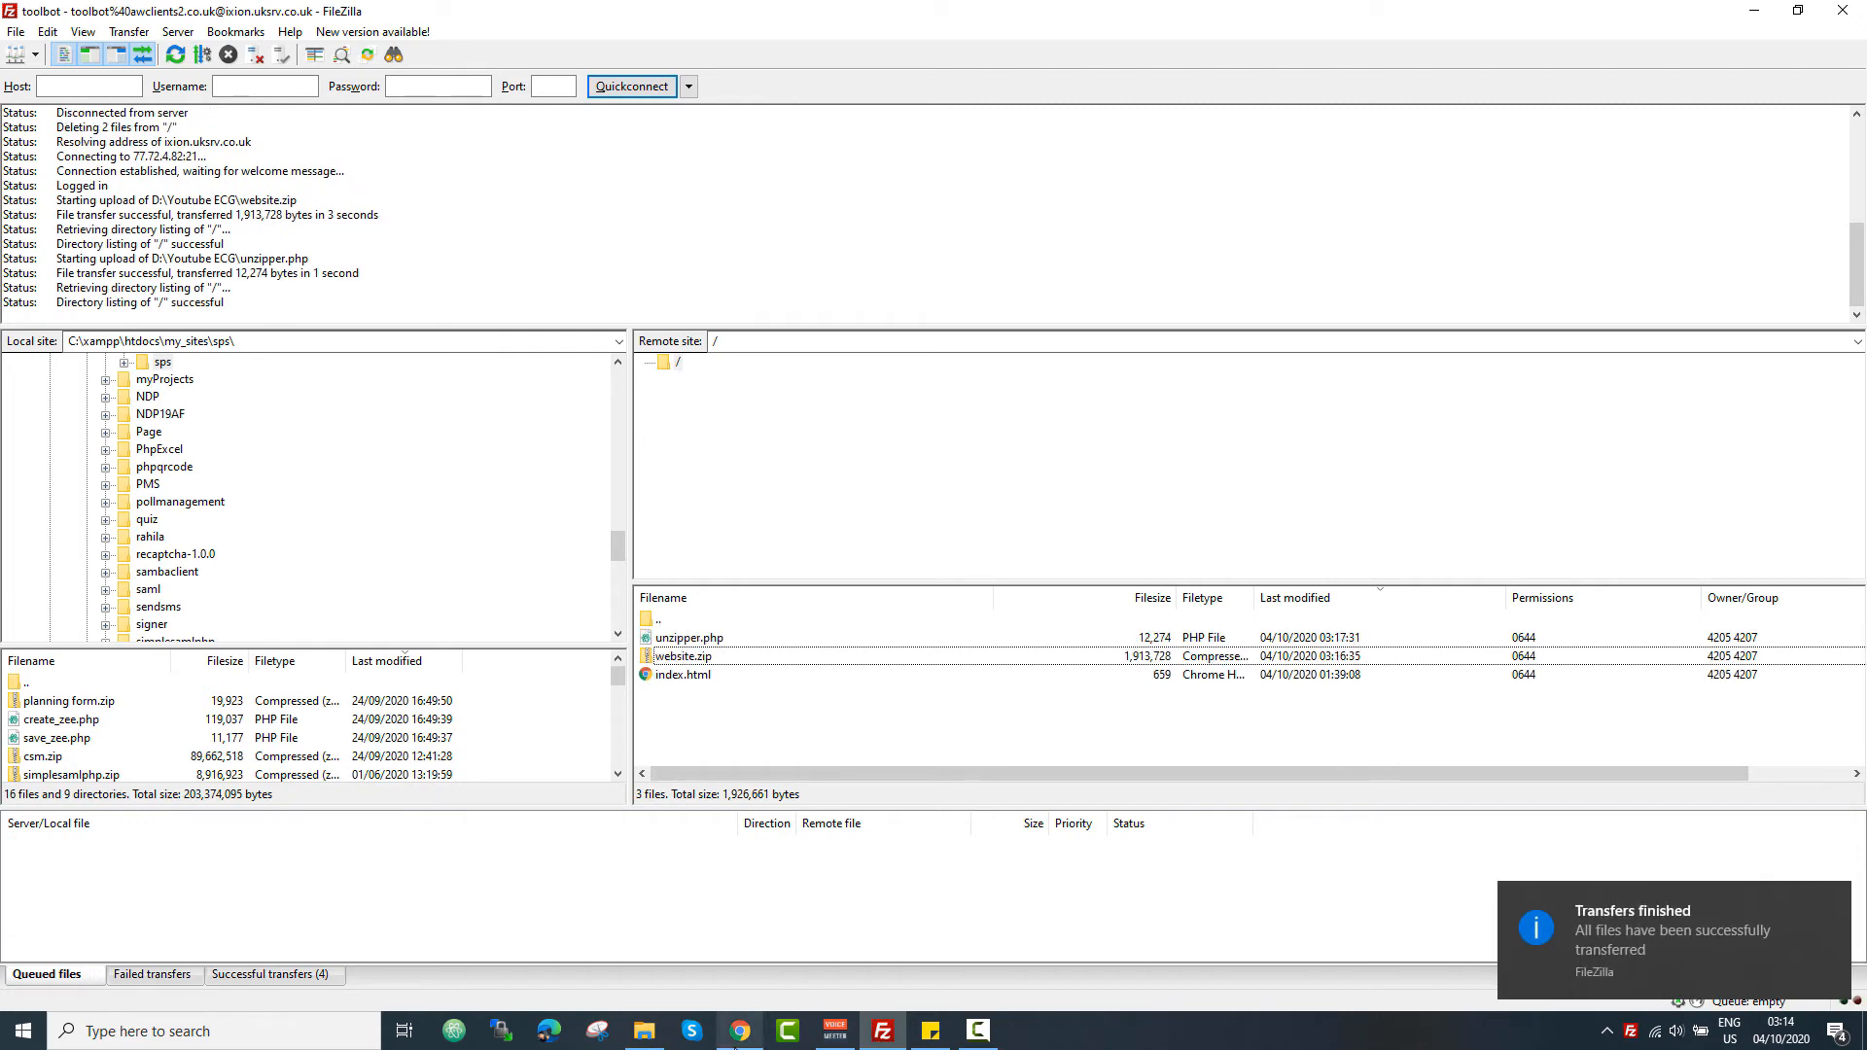
click(738, 1031)
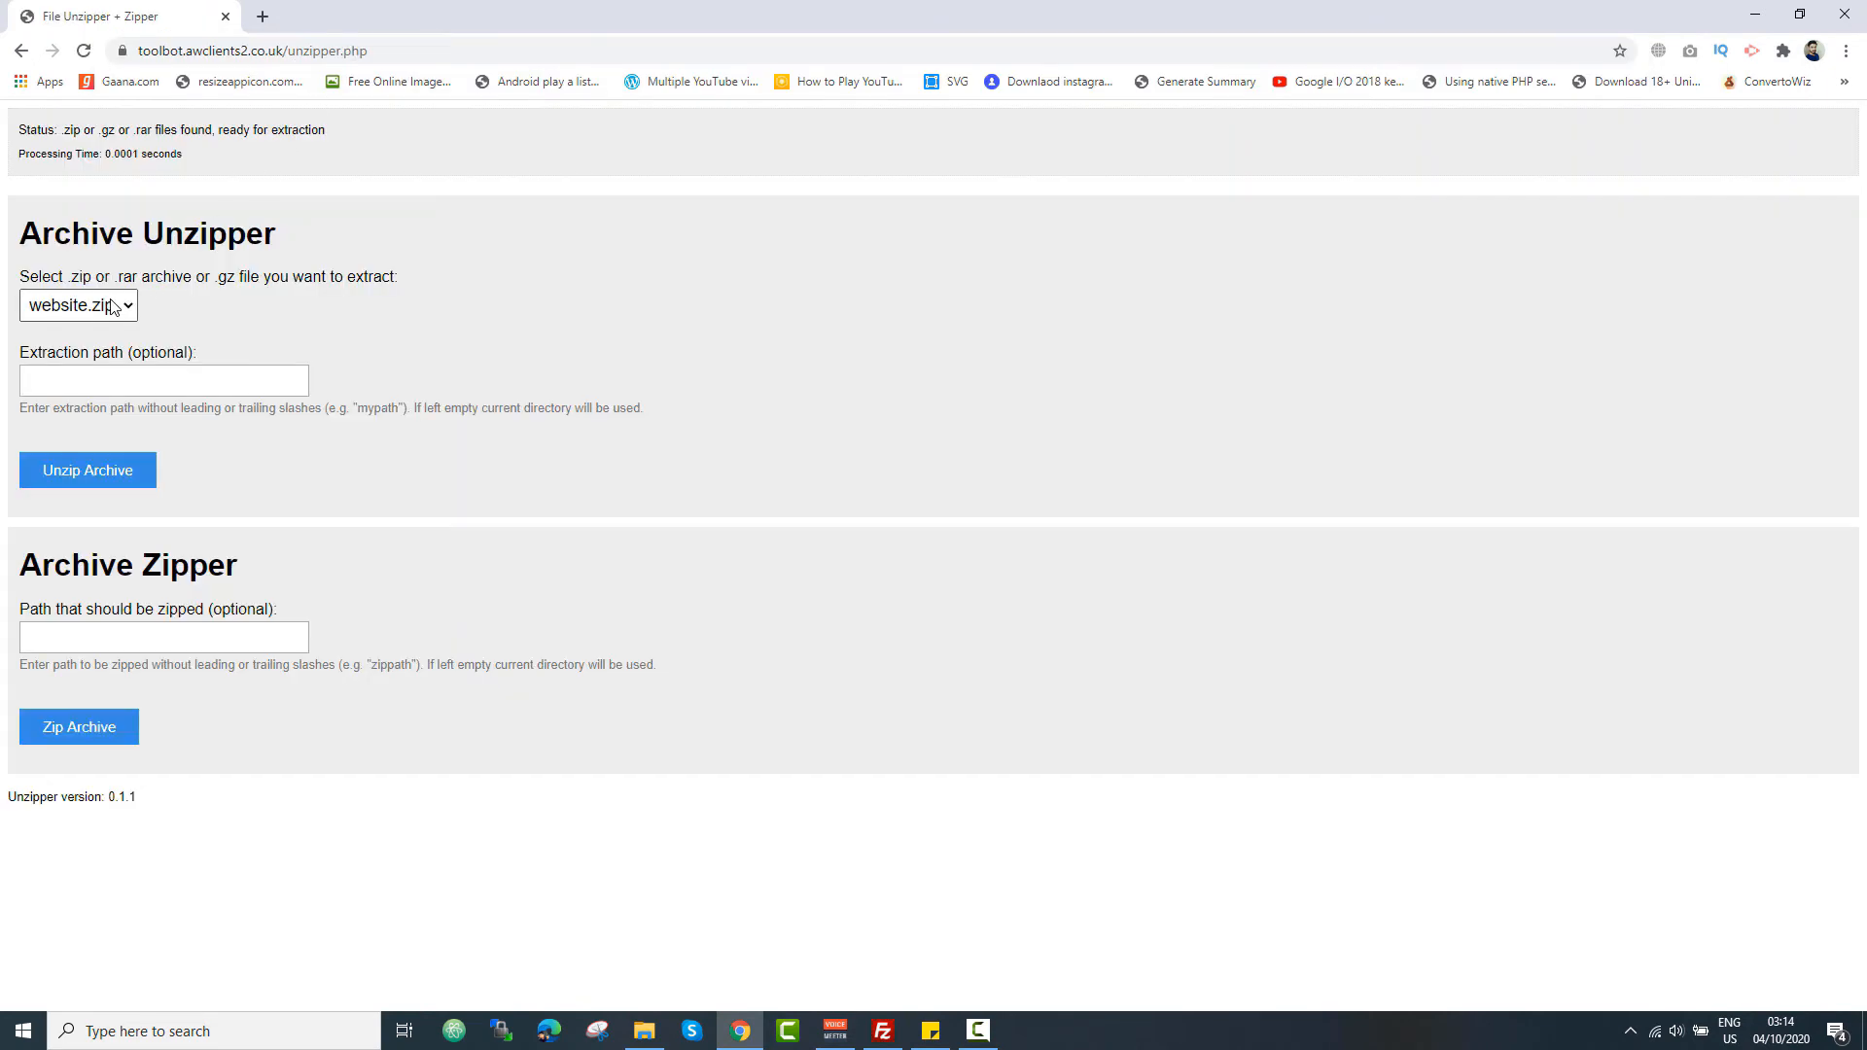
mouse_move(176, 286)
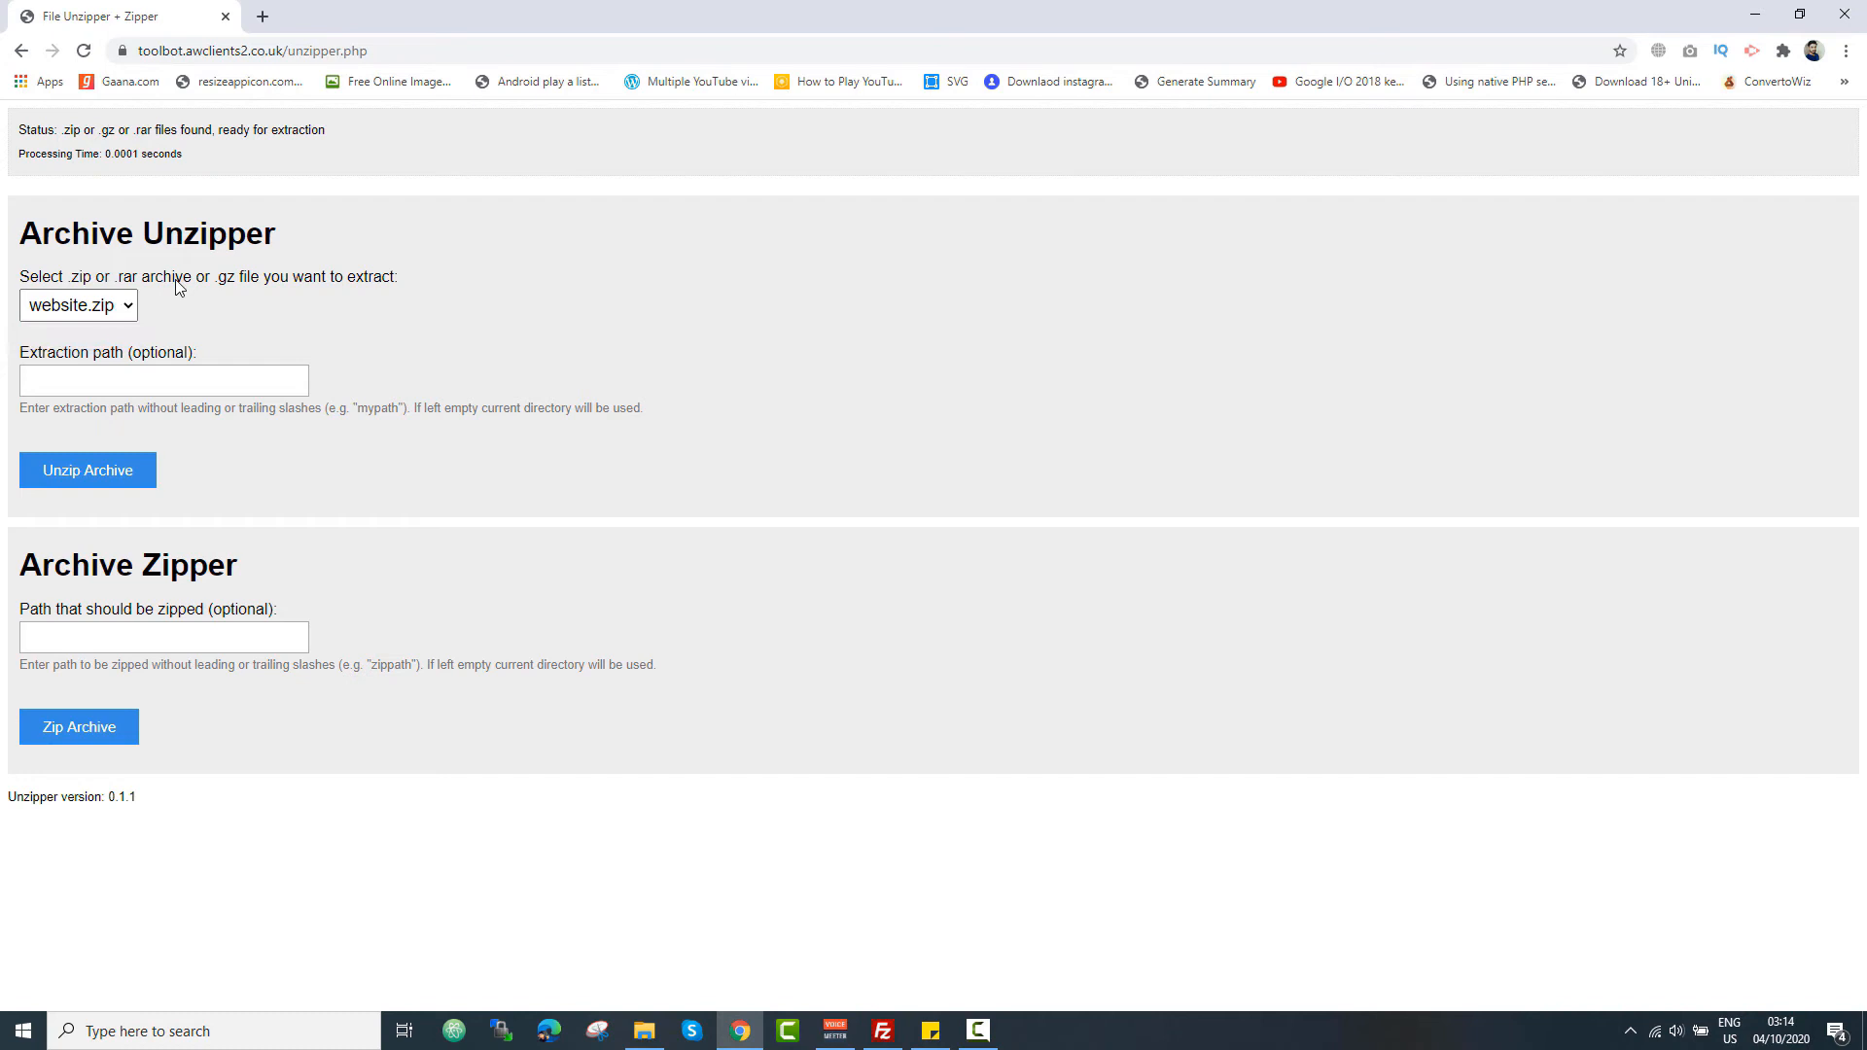
mouse_move(117, 288)
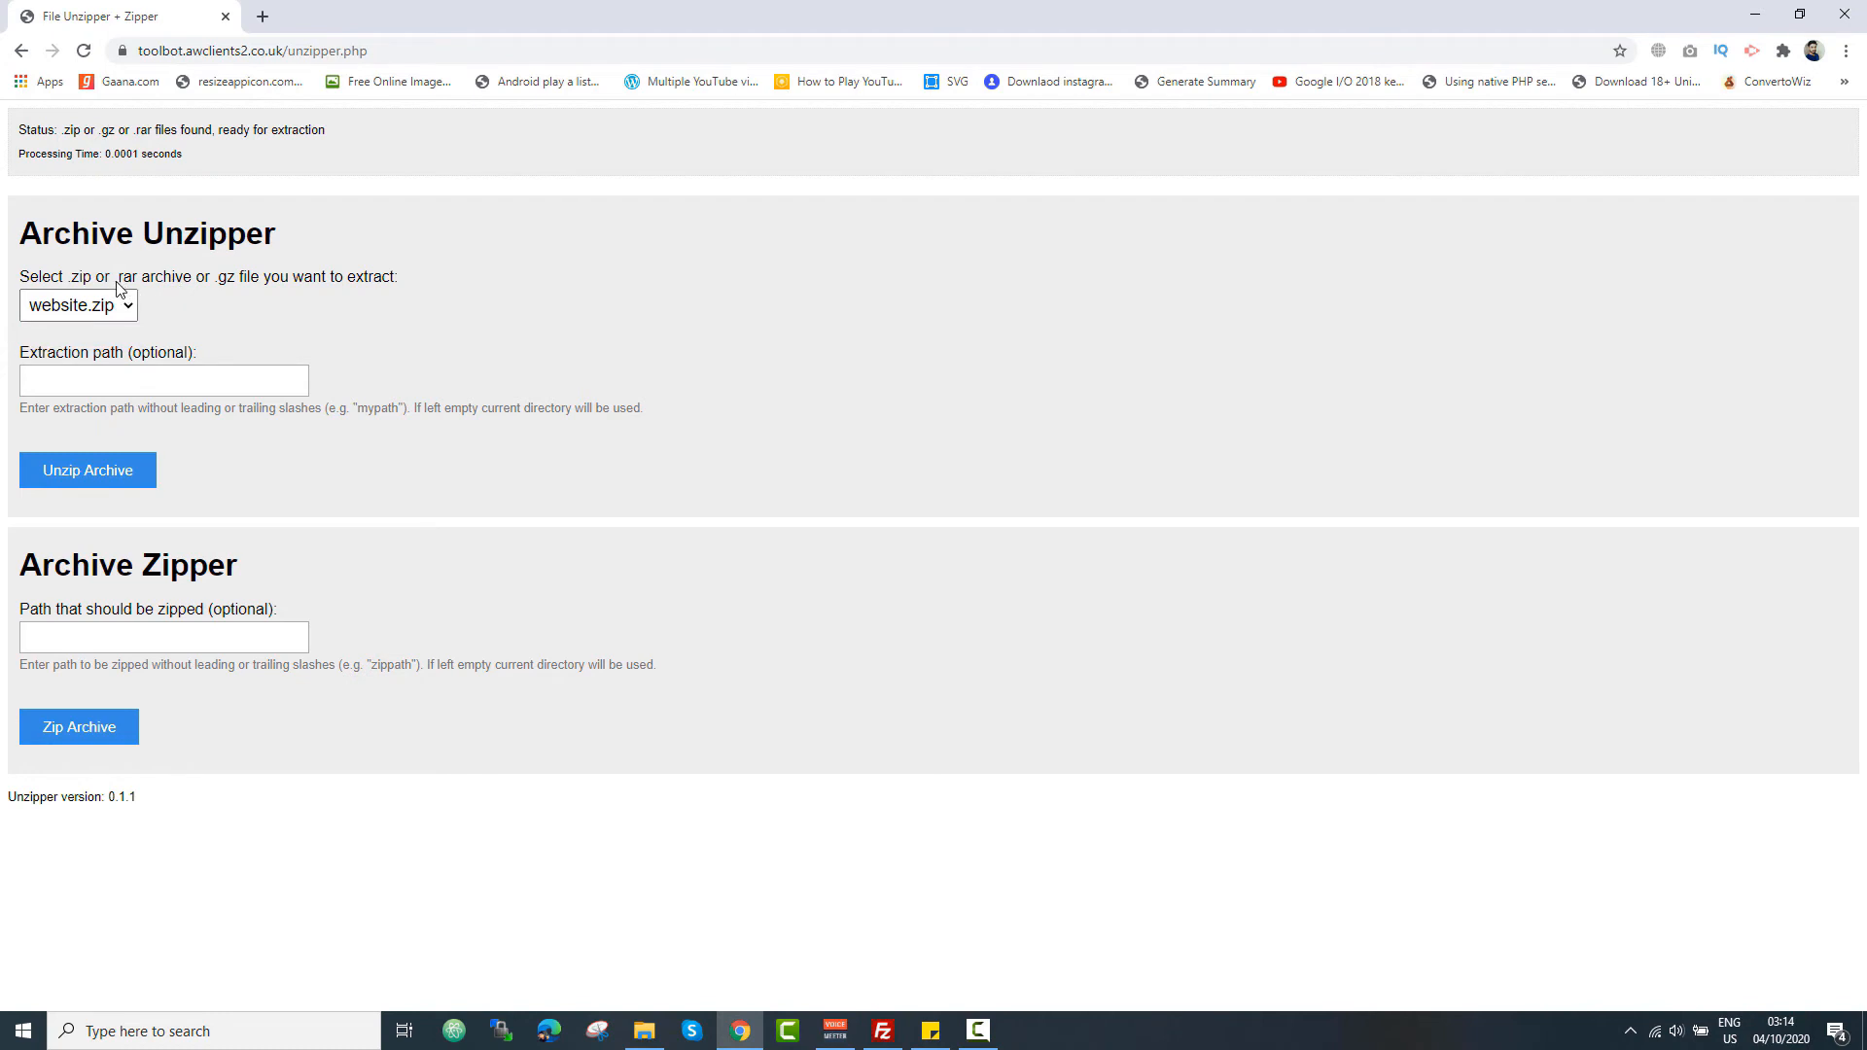
mouse_move(270, 310)
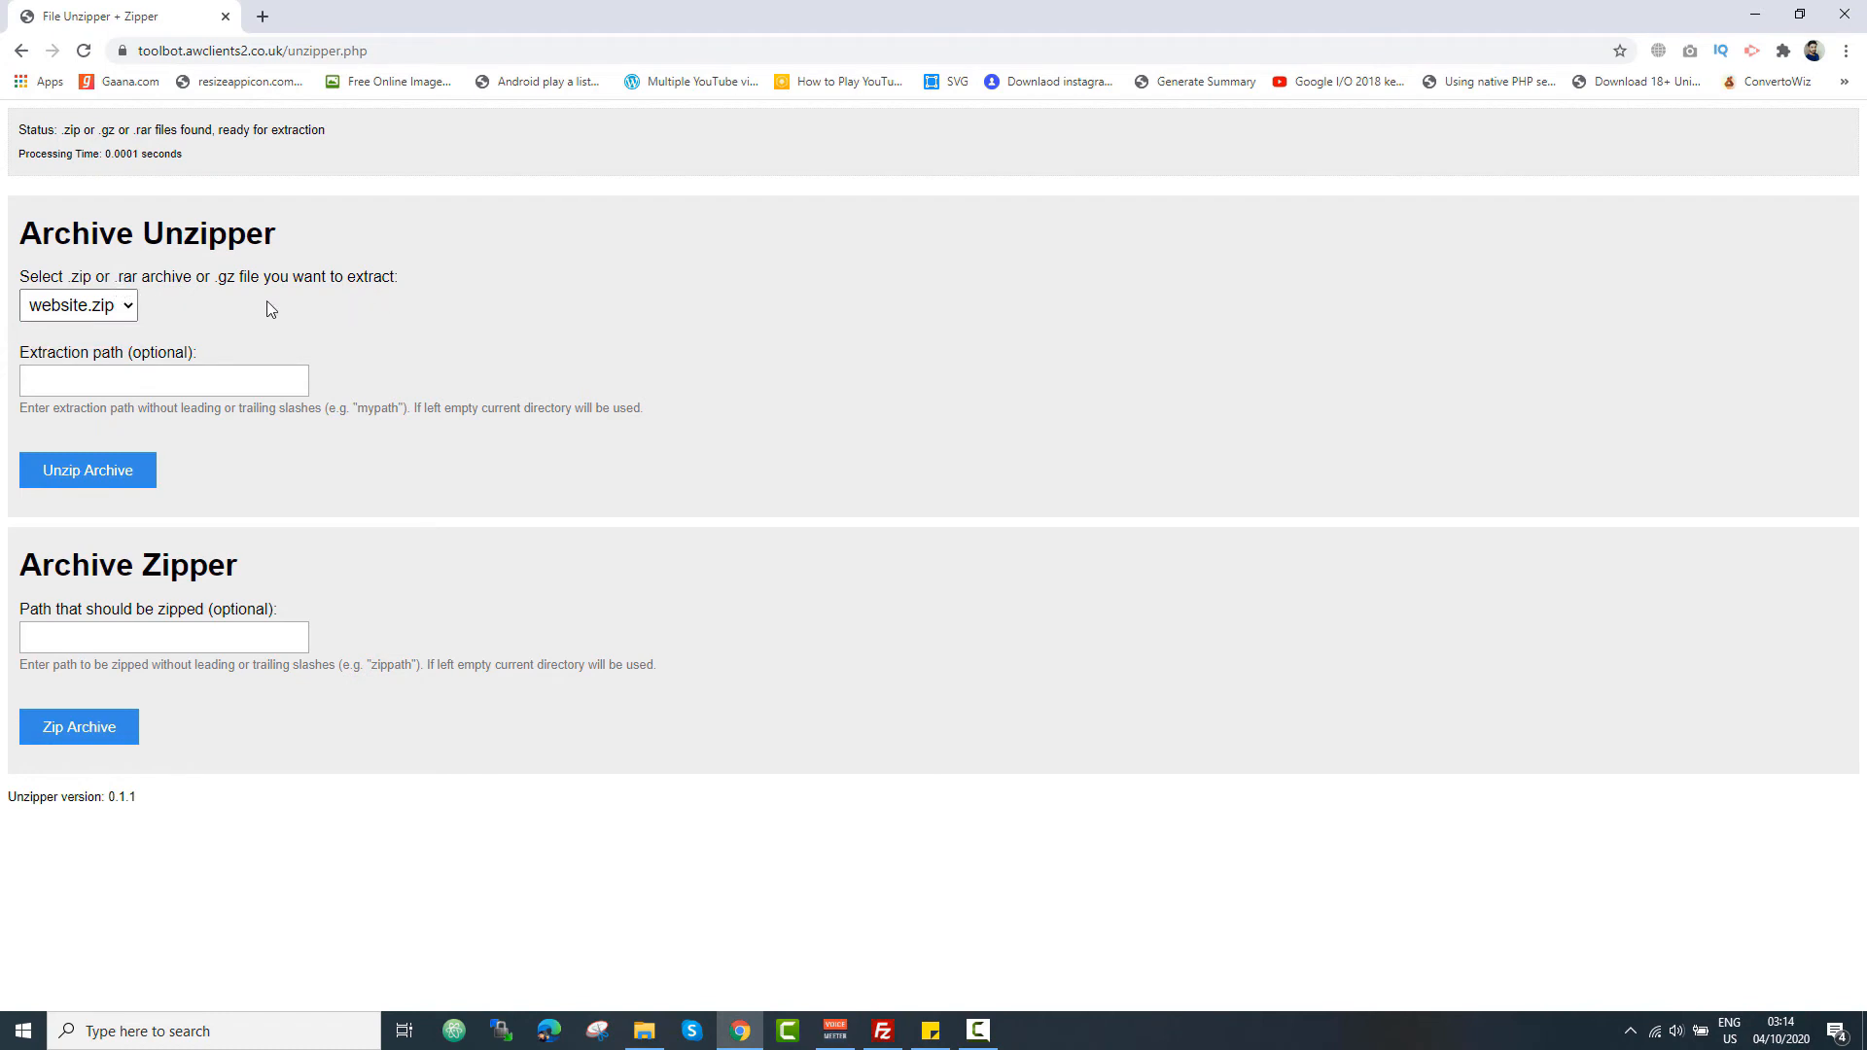
mouse_move(228, 297)
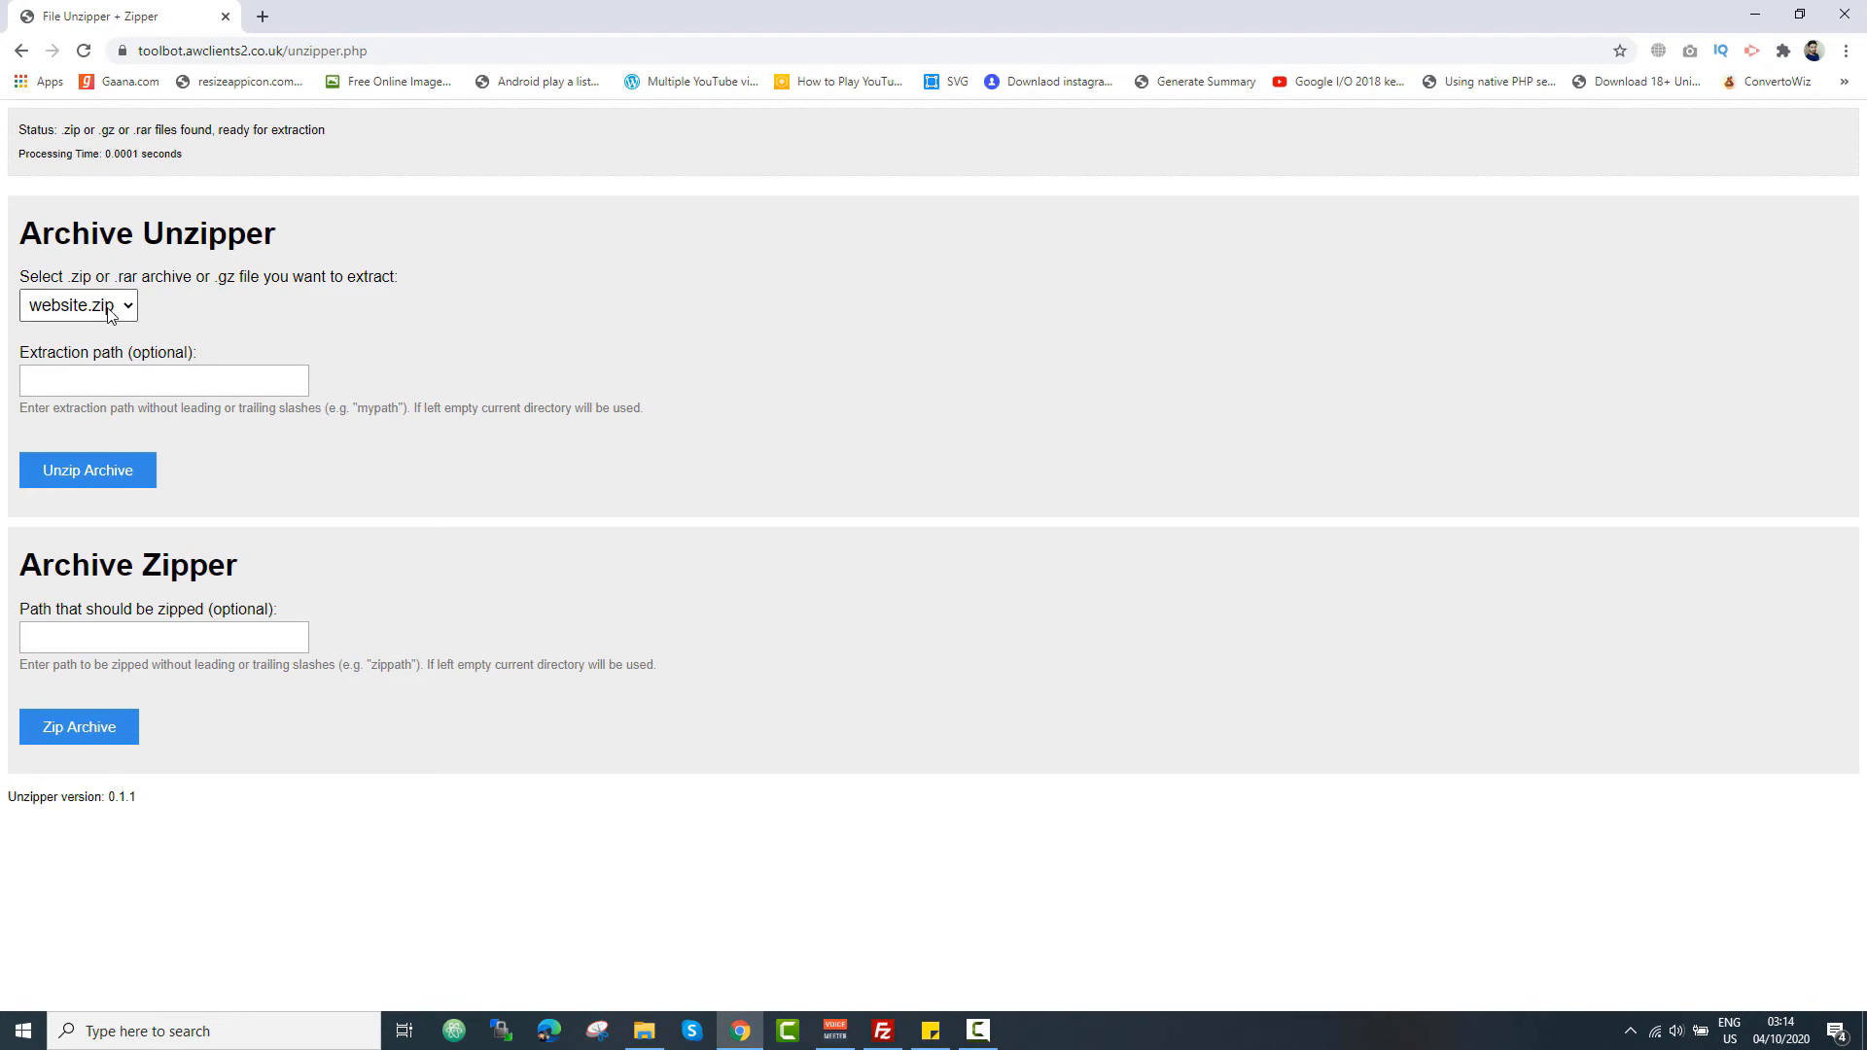
- Select website.zip, leave the extraction path blank, and run Unzip Archive
click(78, 305)
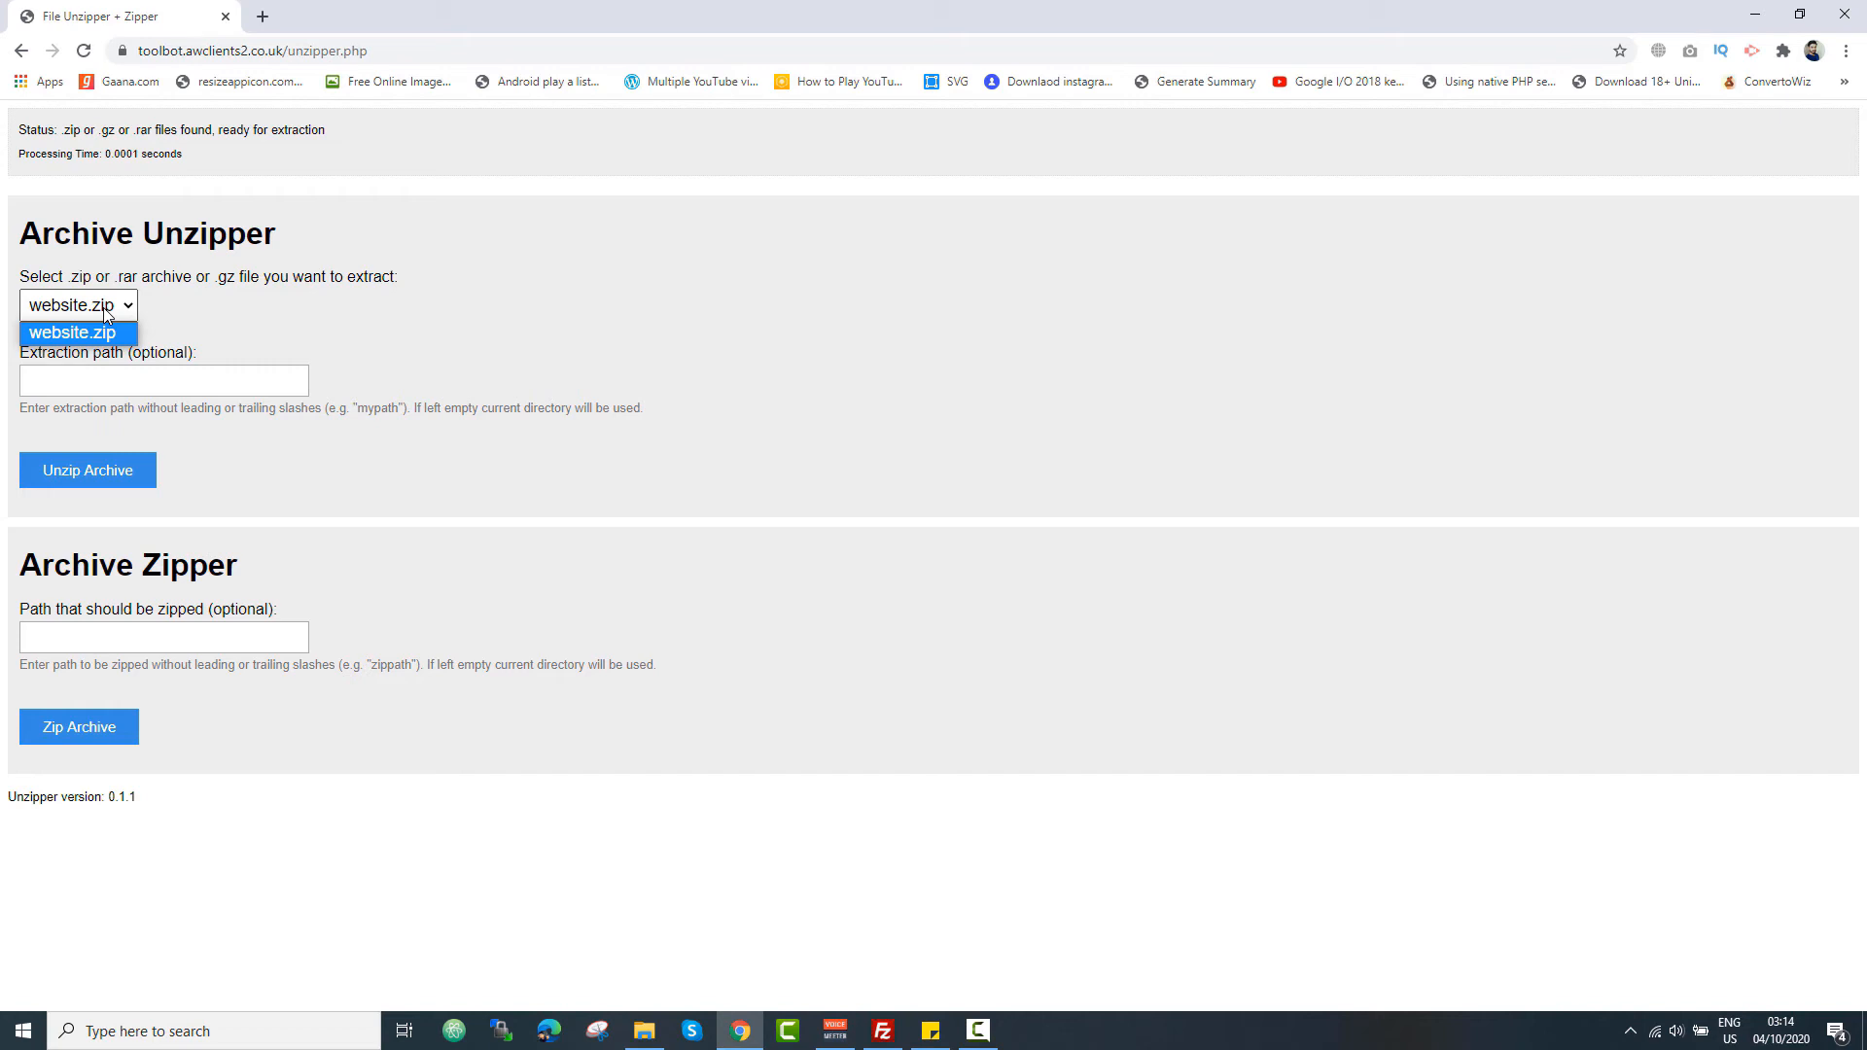
click(164, 380)
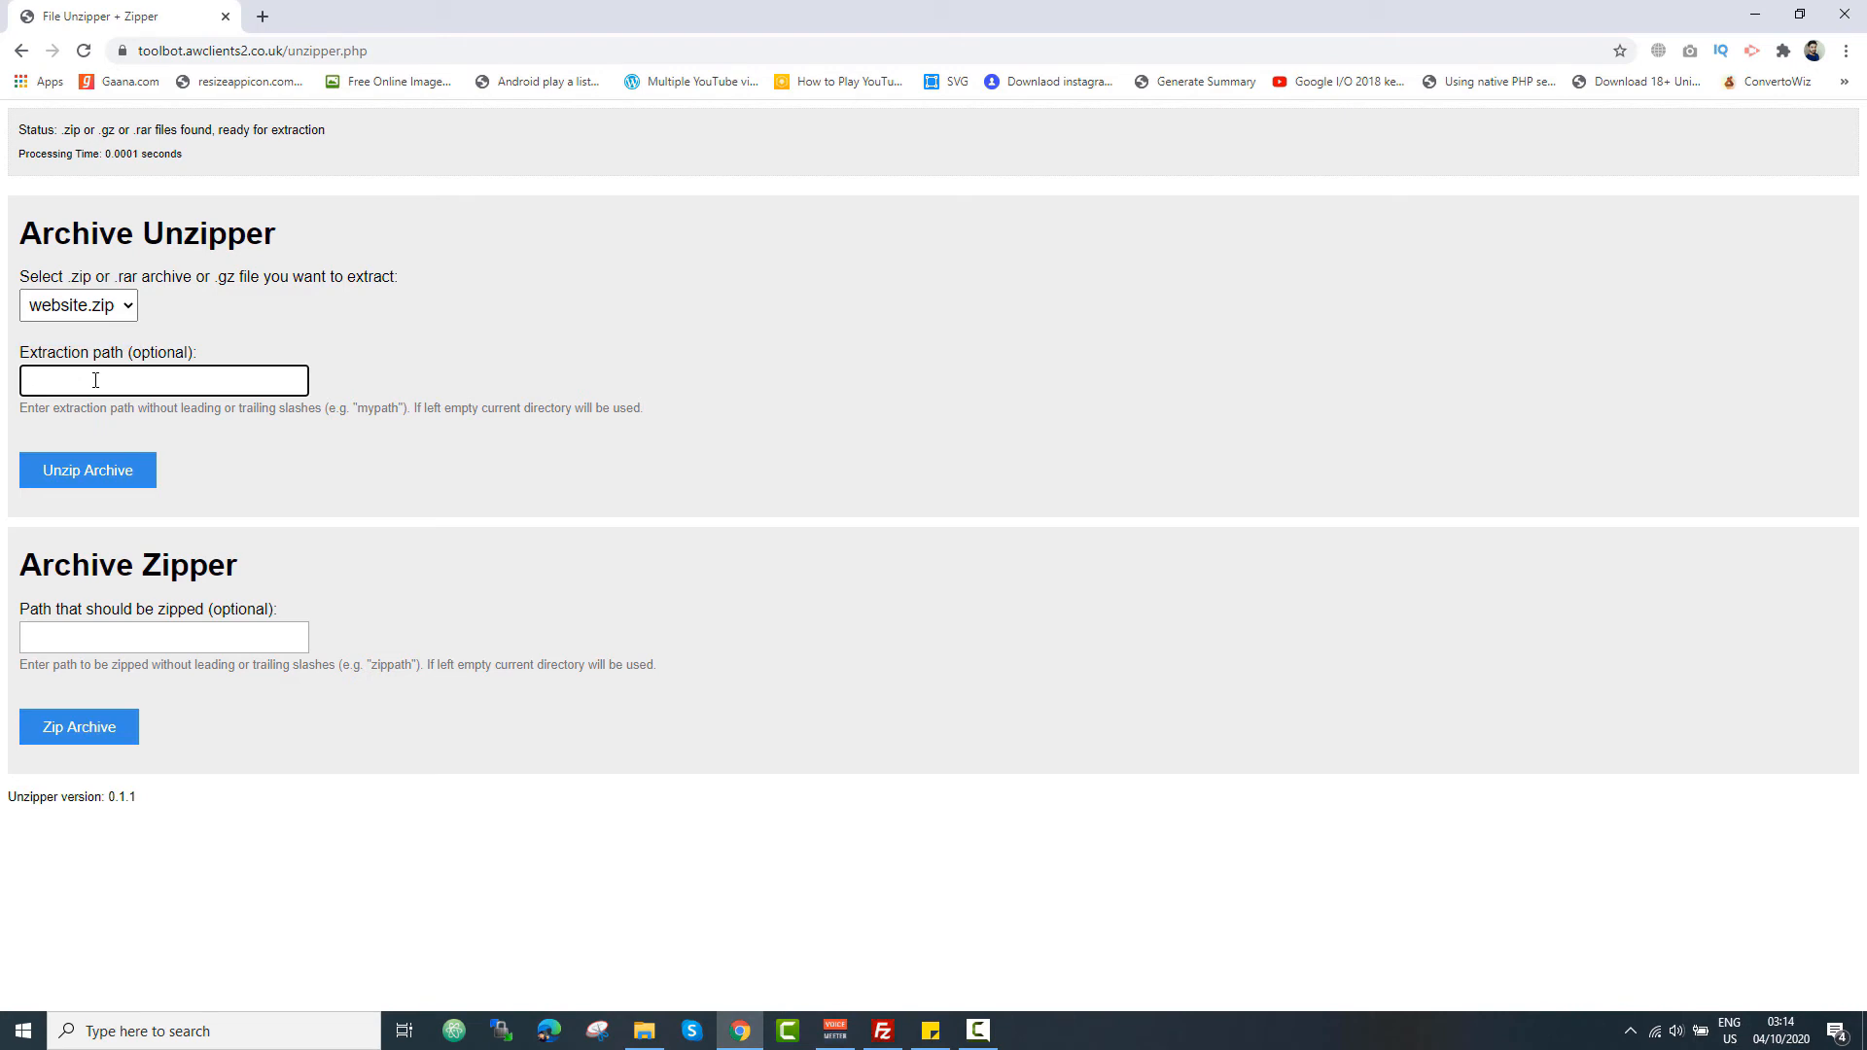
click(164, 380)
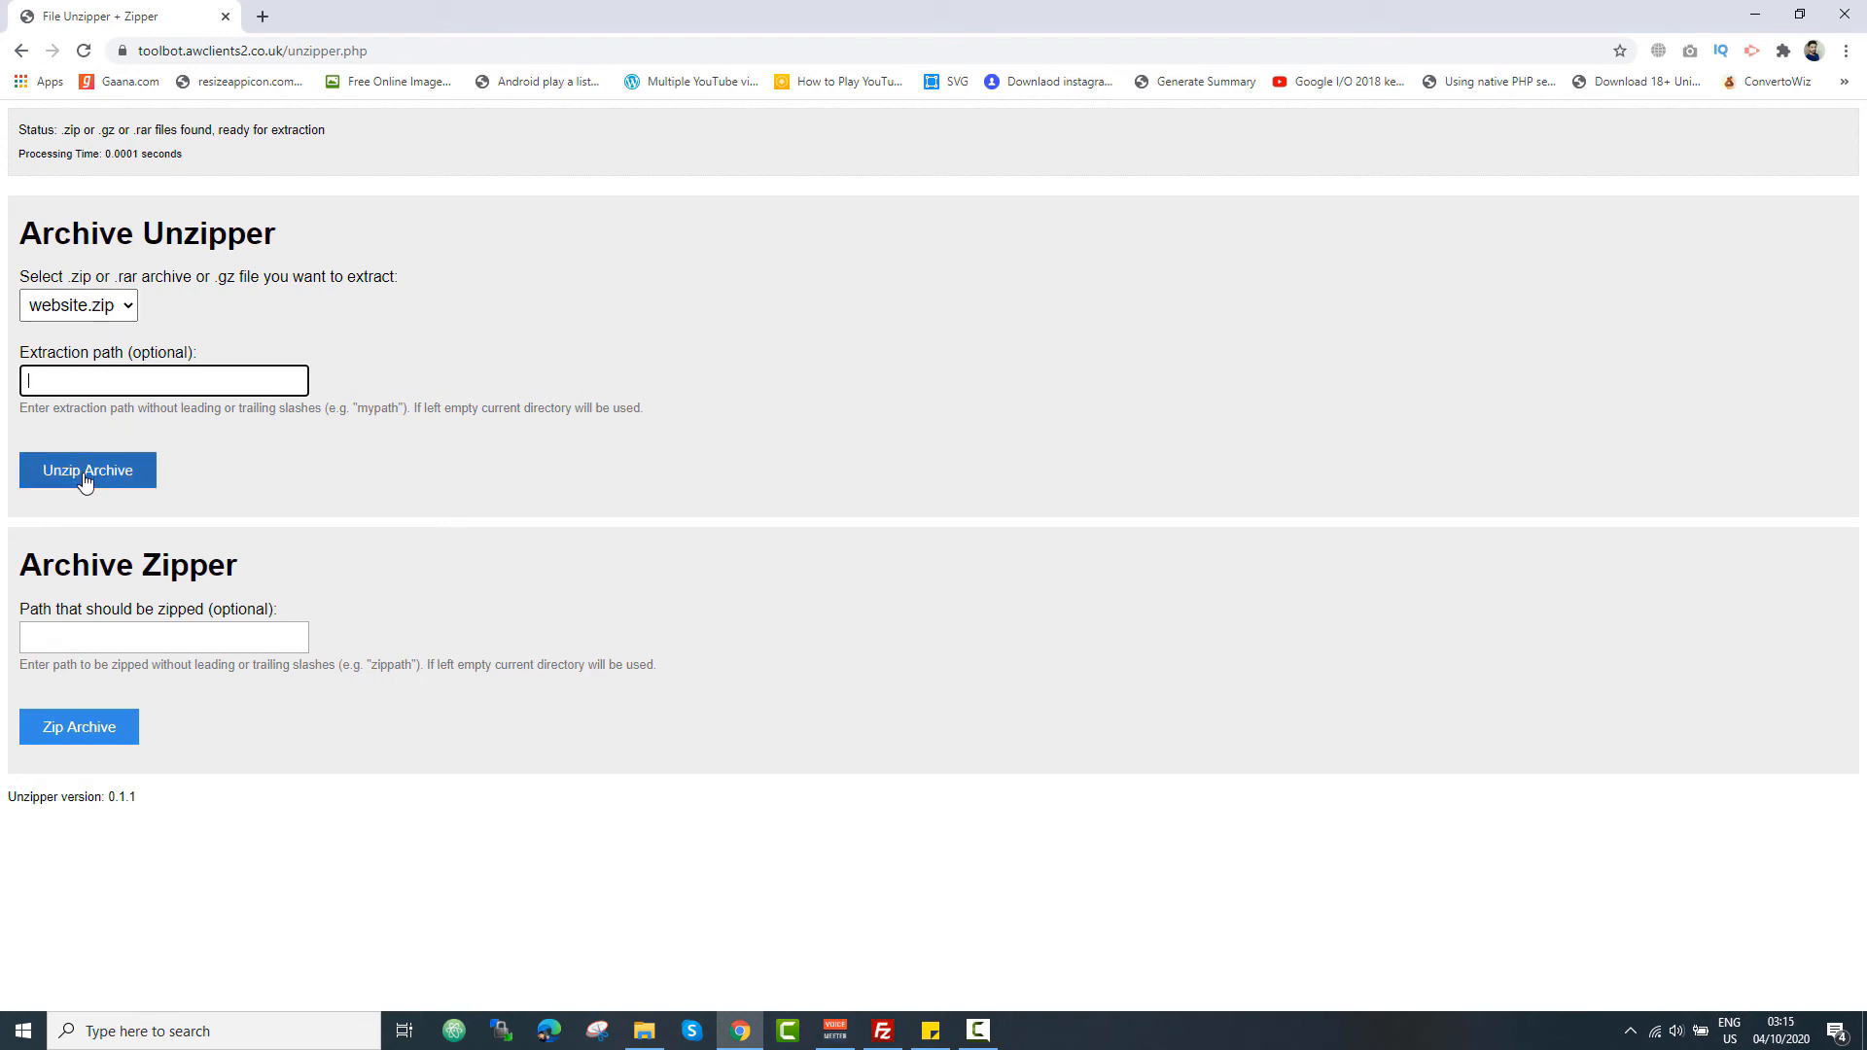
click(87, 471)
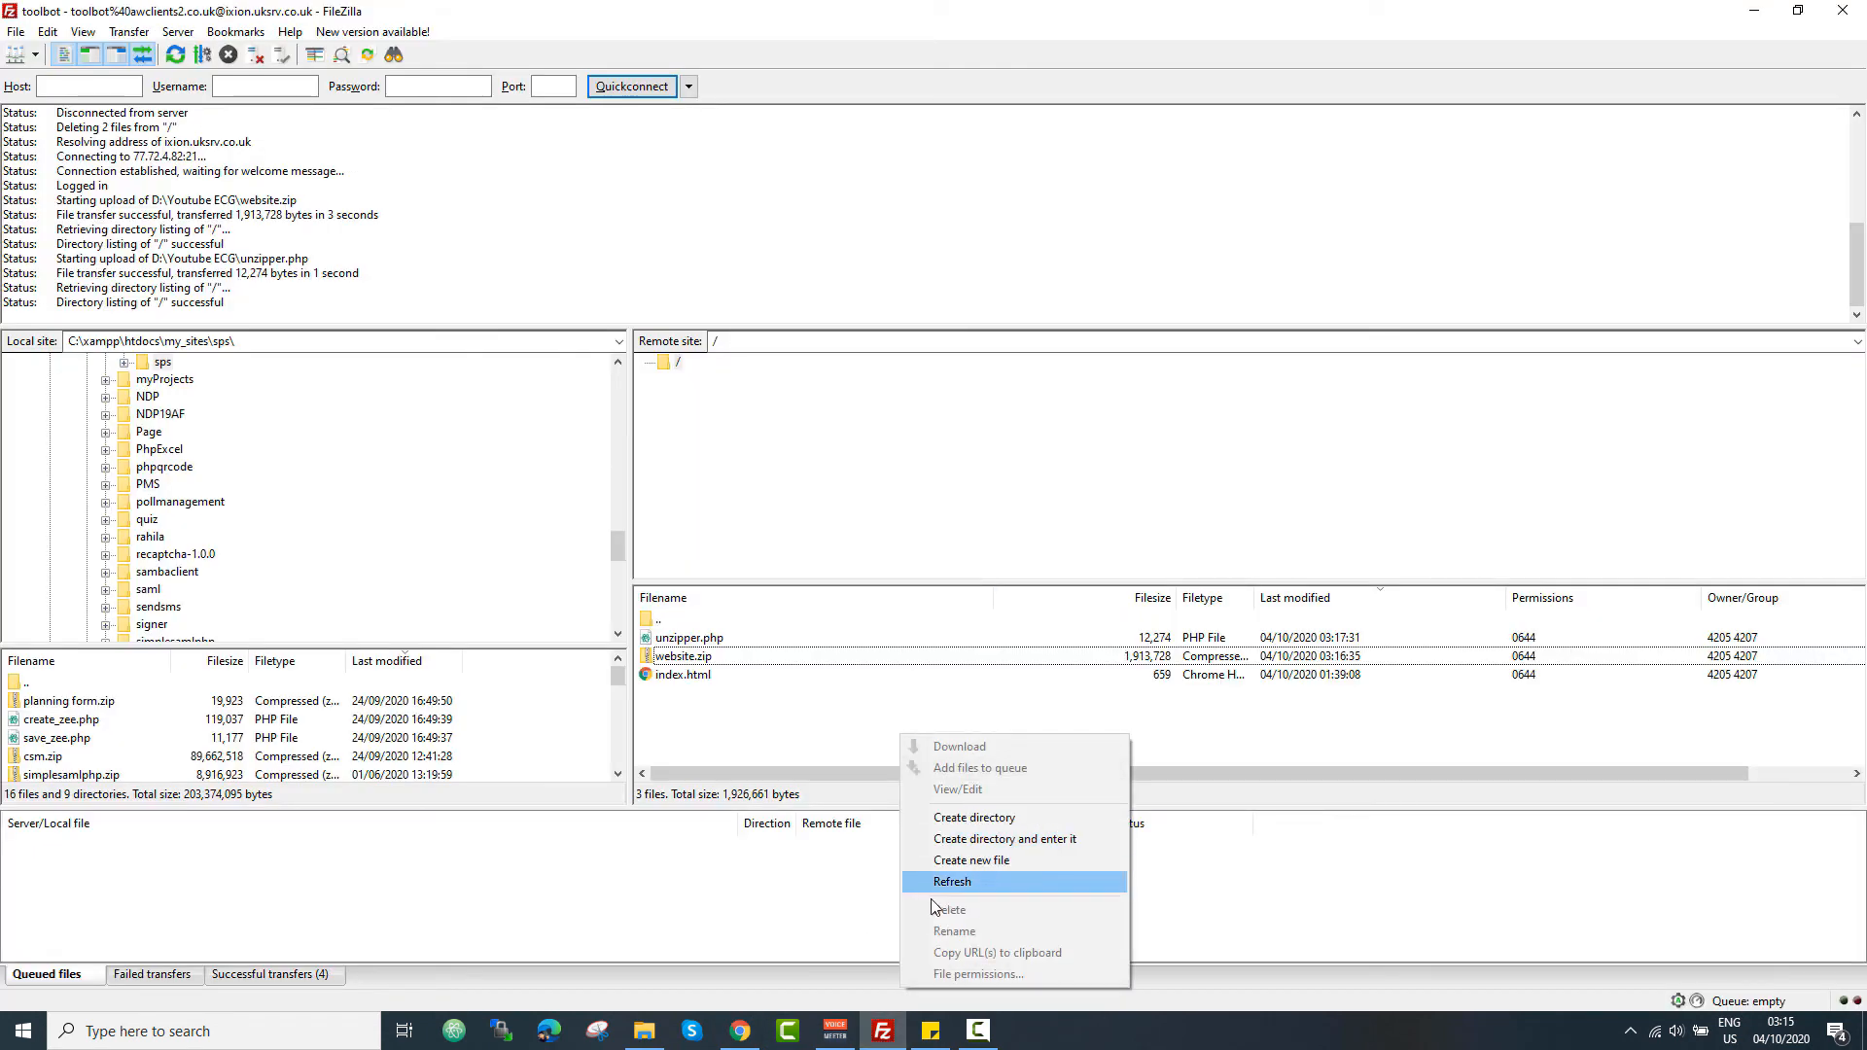
- Refresh the remote listing to reveal generic.html, elements.html, images and assets folders
click(952, 881)
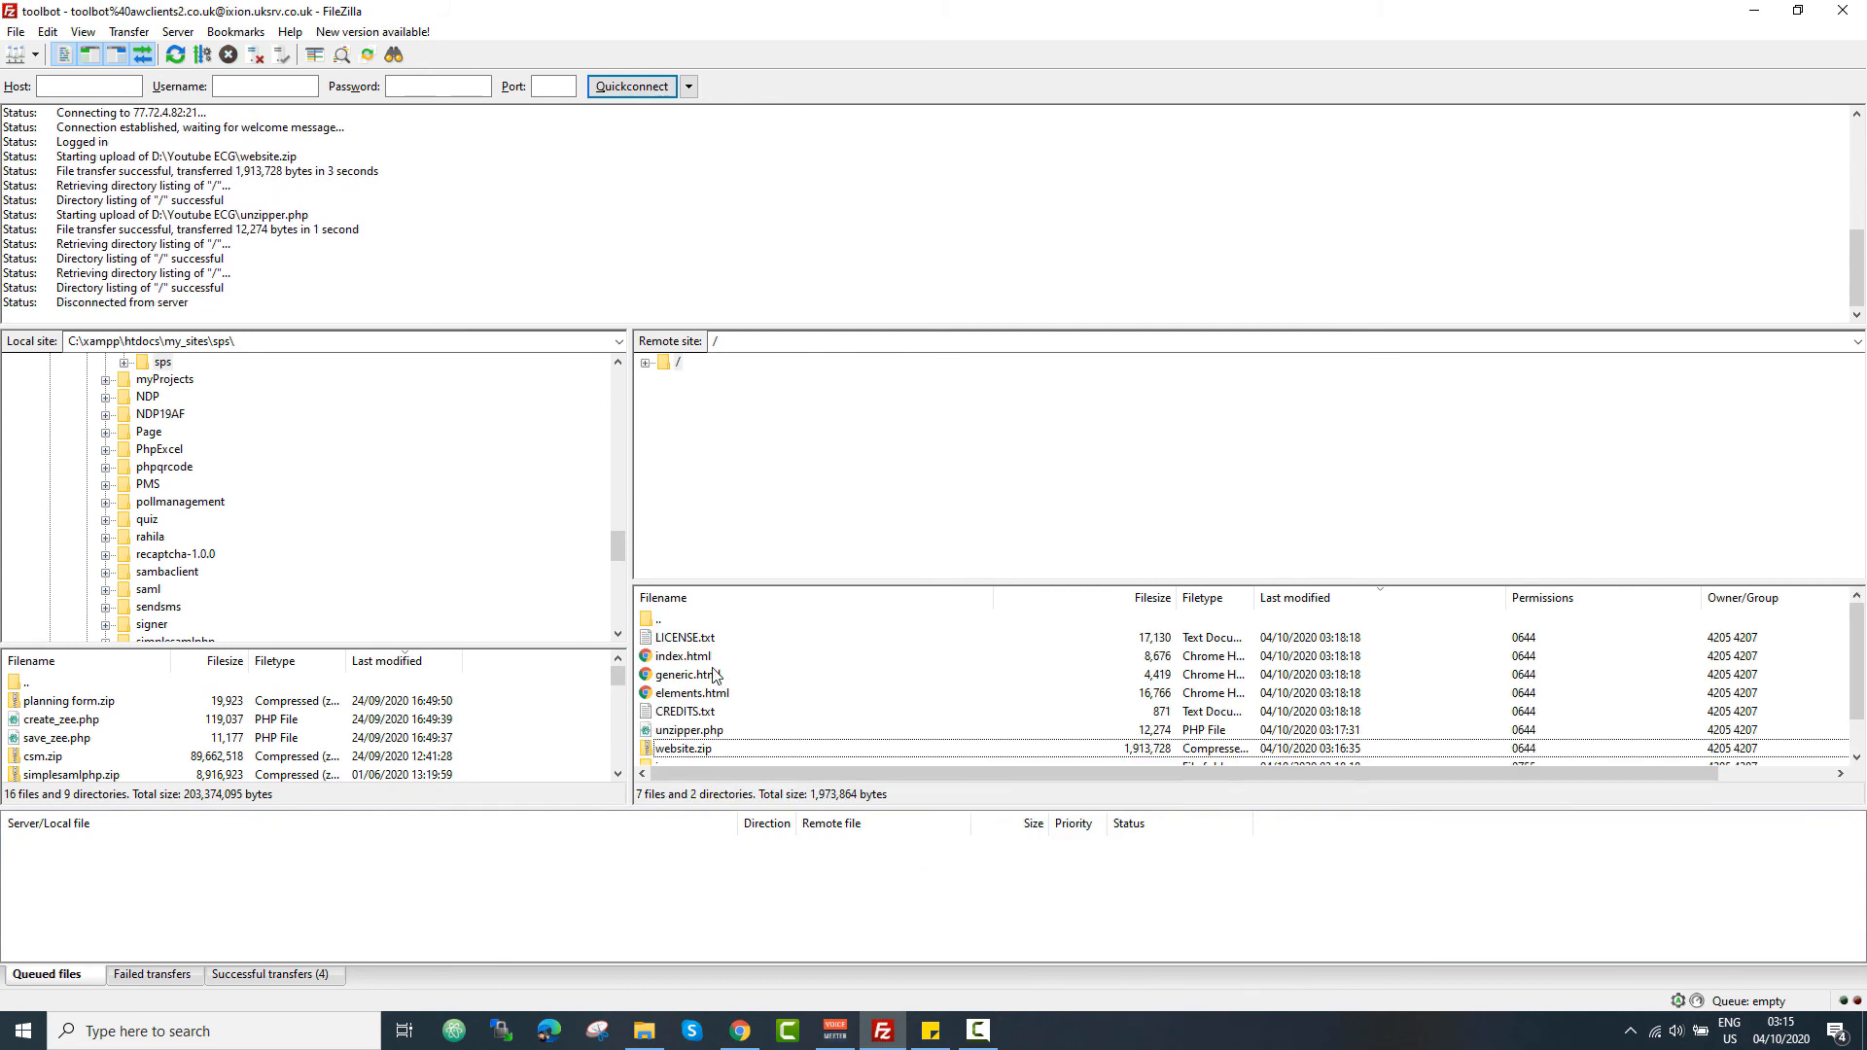
mouse_move(759, 674)
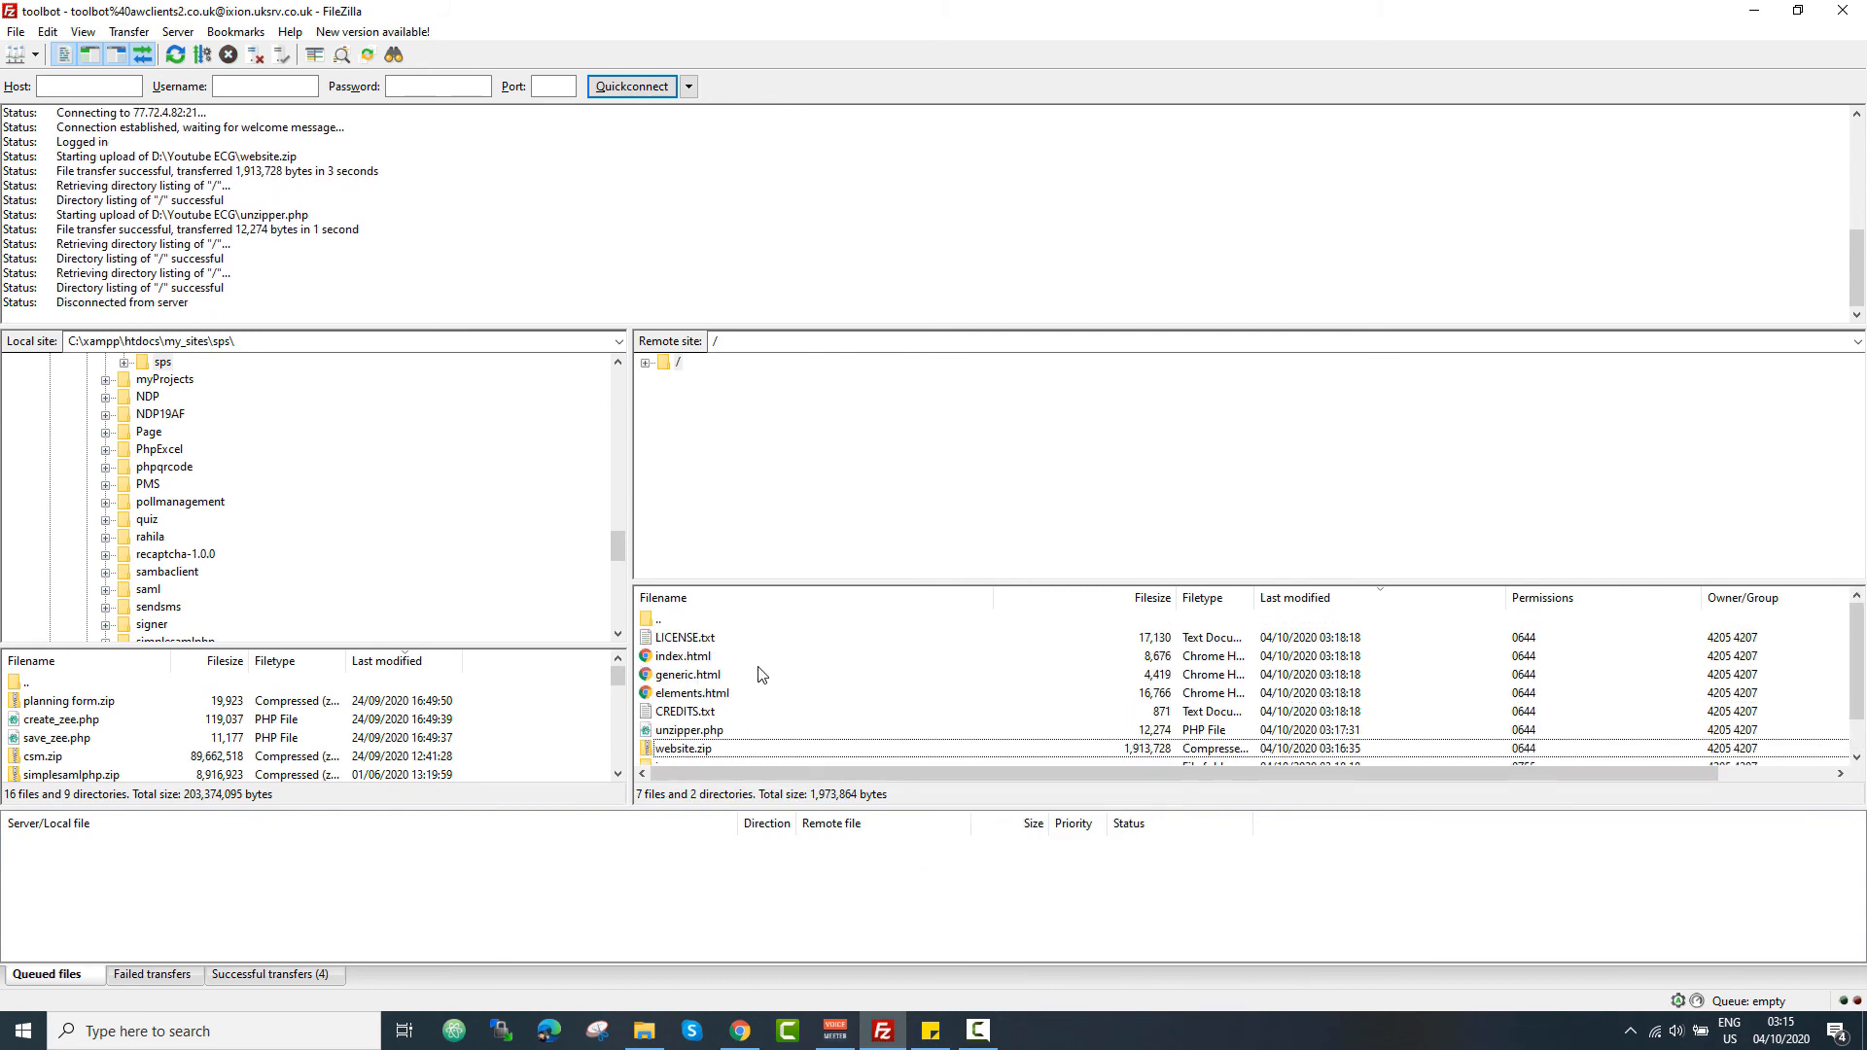
scroll(down, 3)
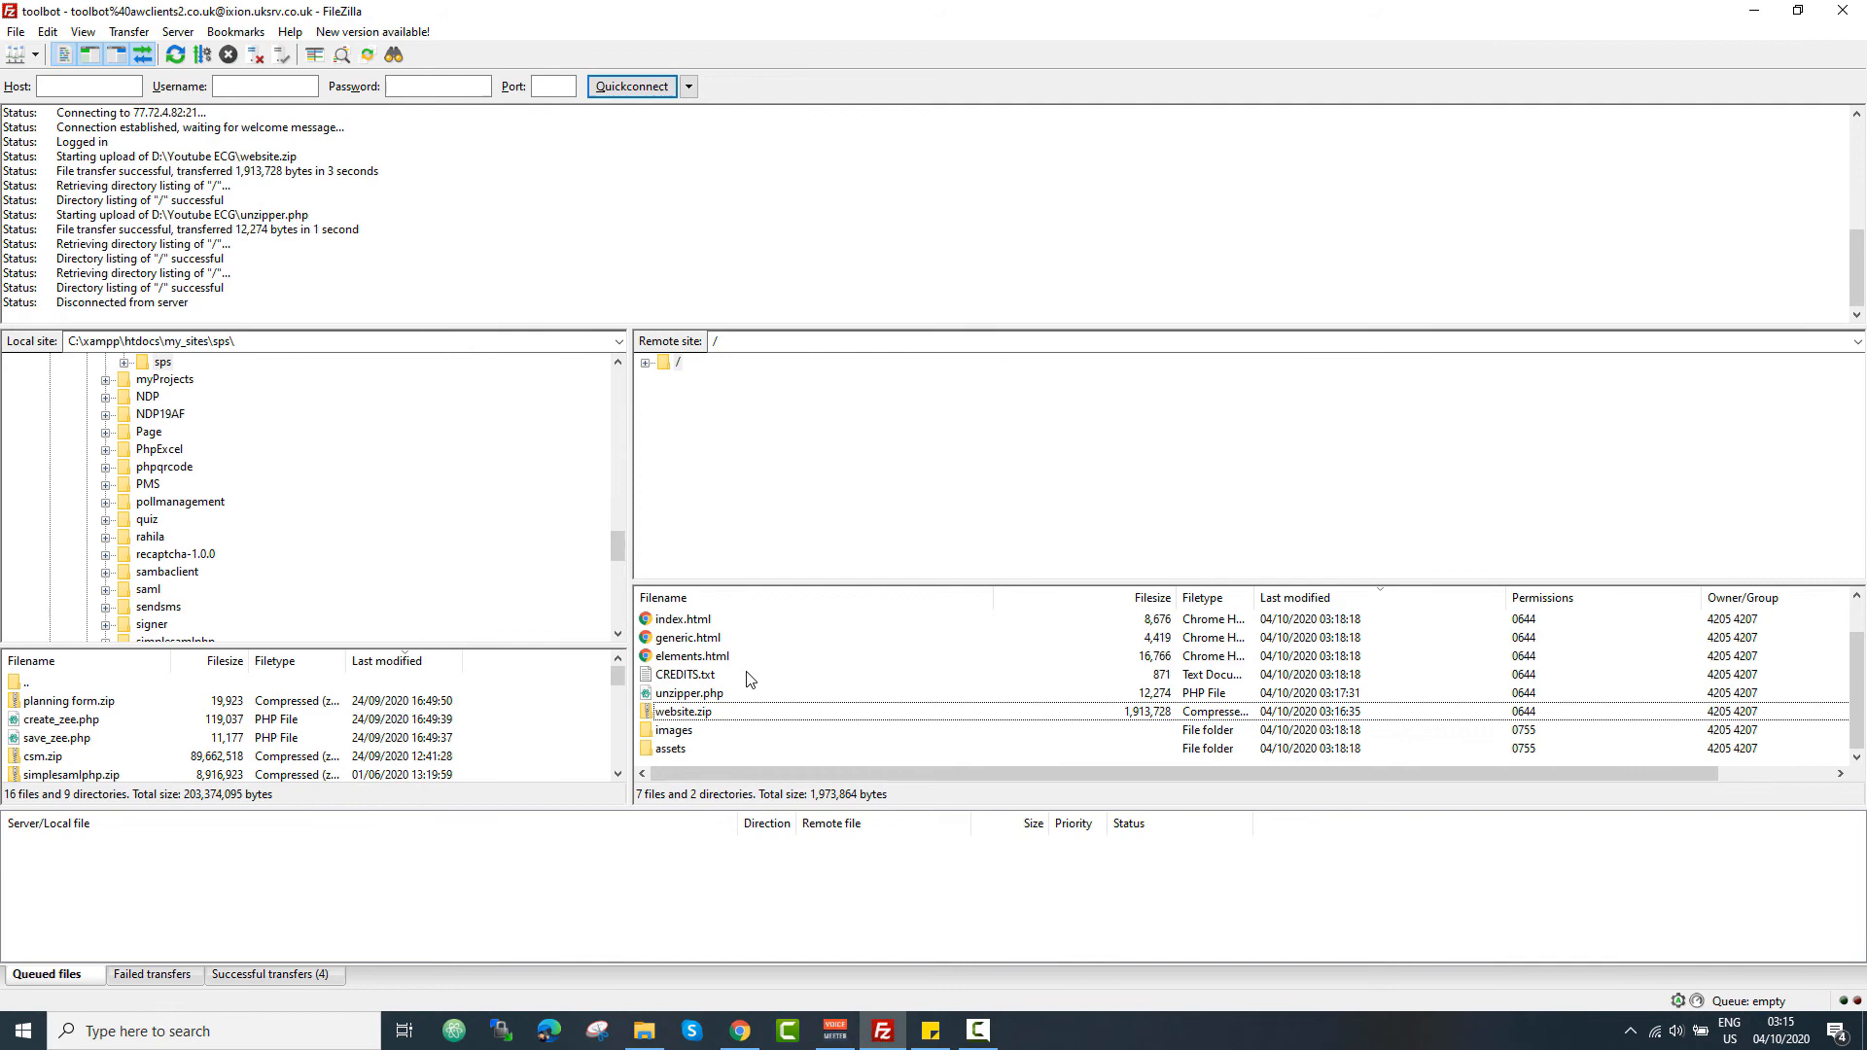
mouse_move(630, 1004)
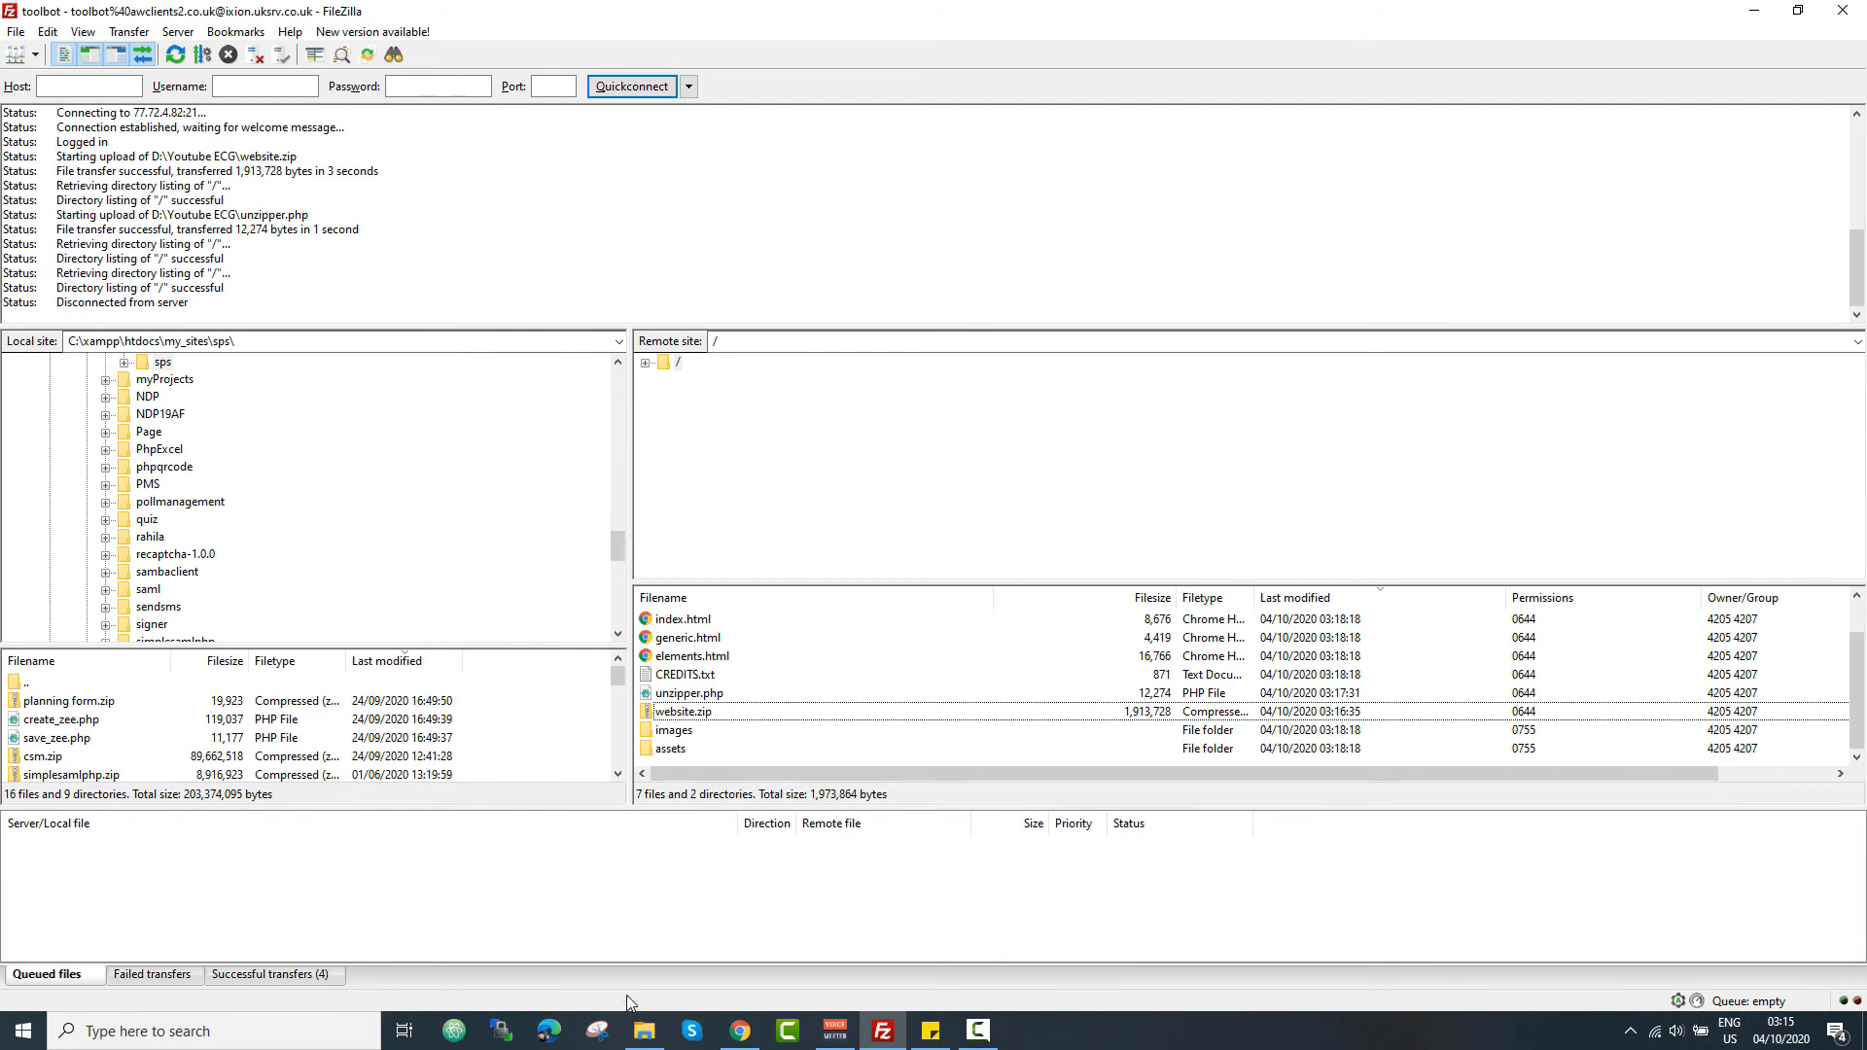
- Load toolbot.awclients2.co.uk in a new Chrome tab and scroll the Binary template page
click(738, 1031)
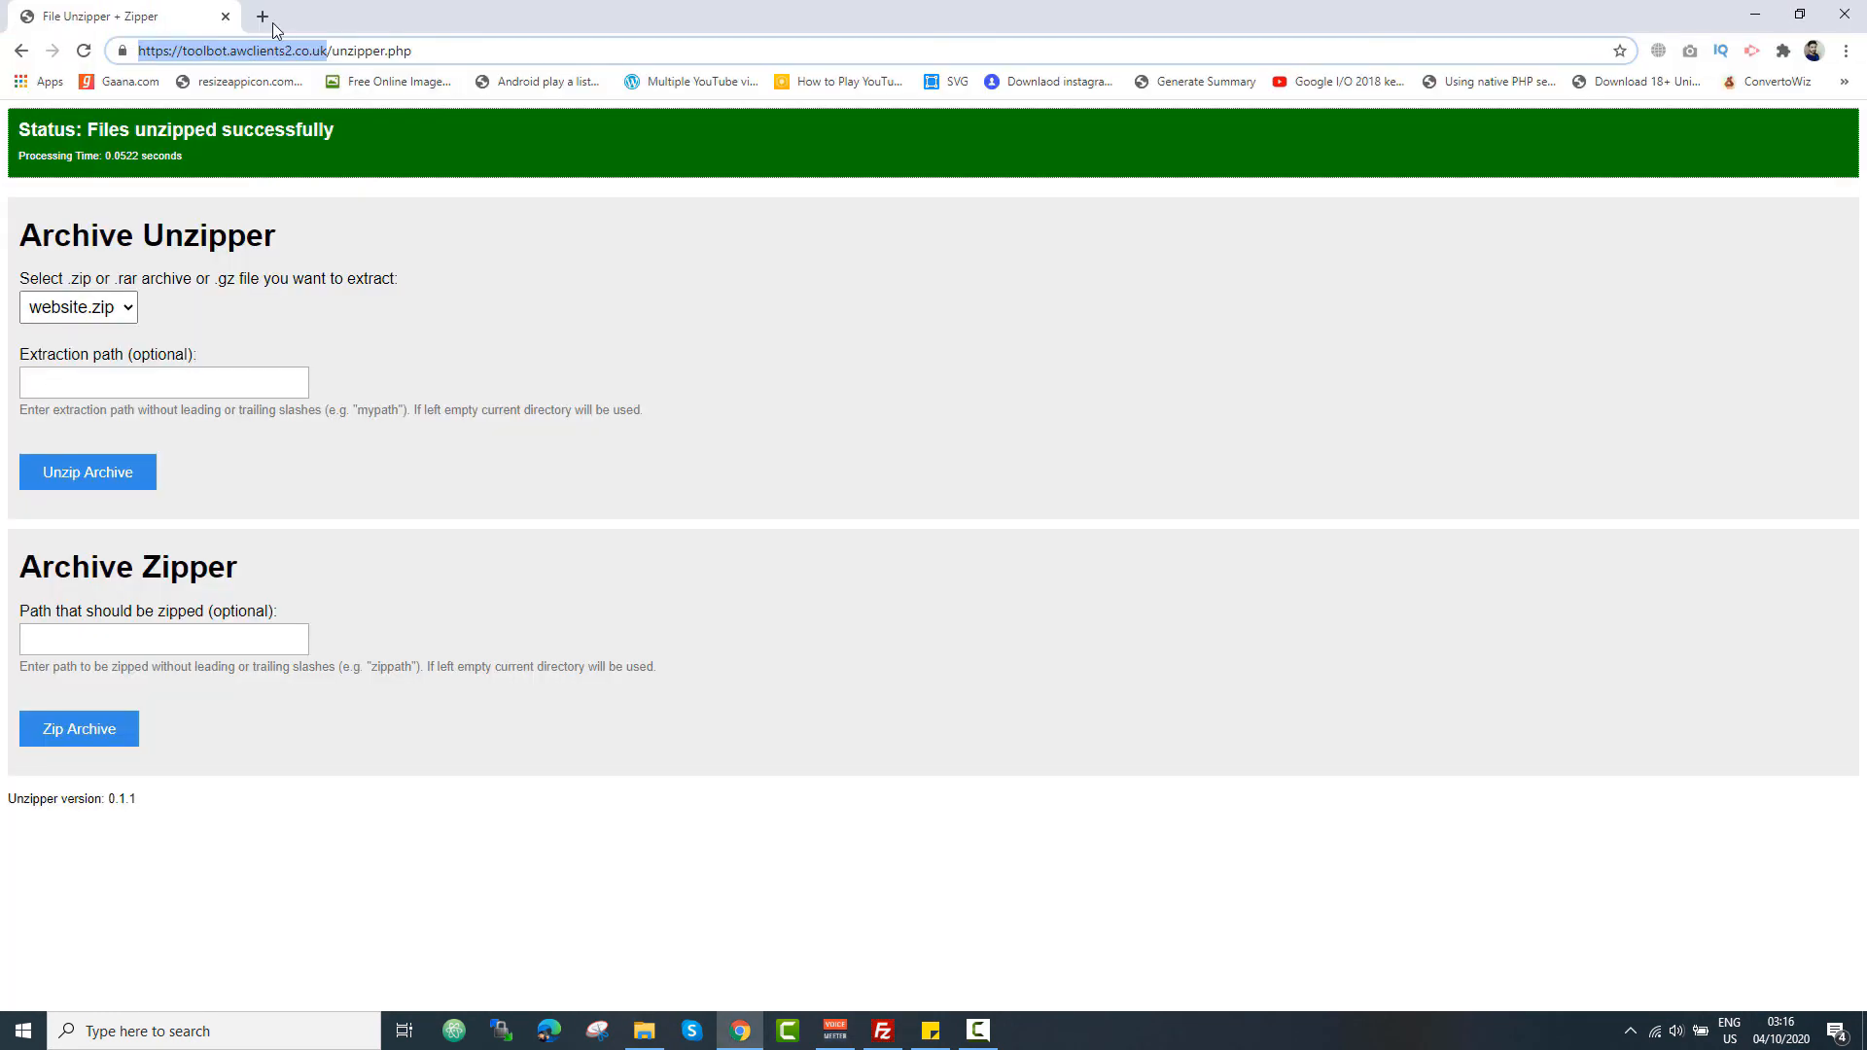
click(263, 16)
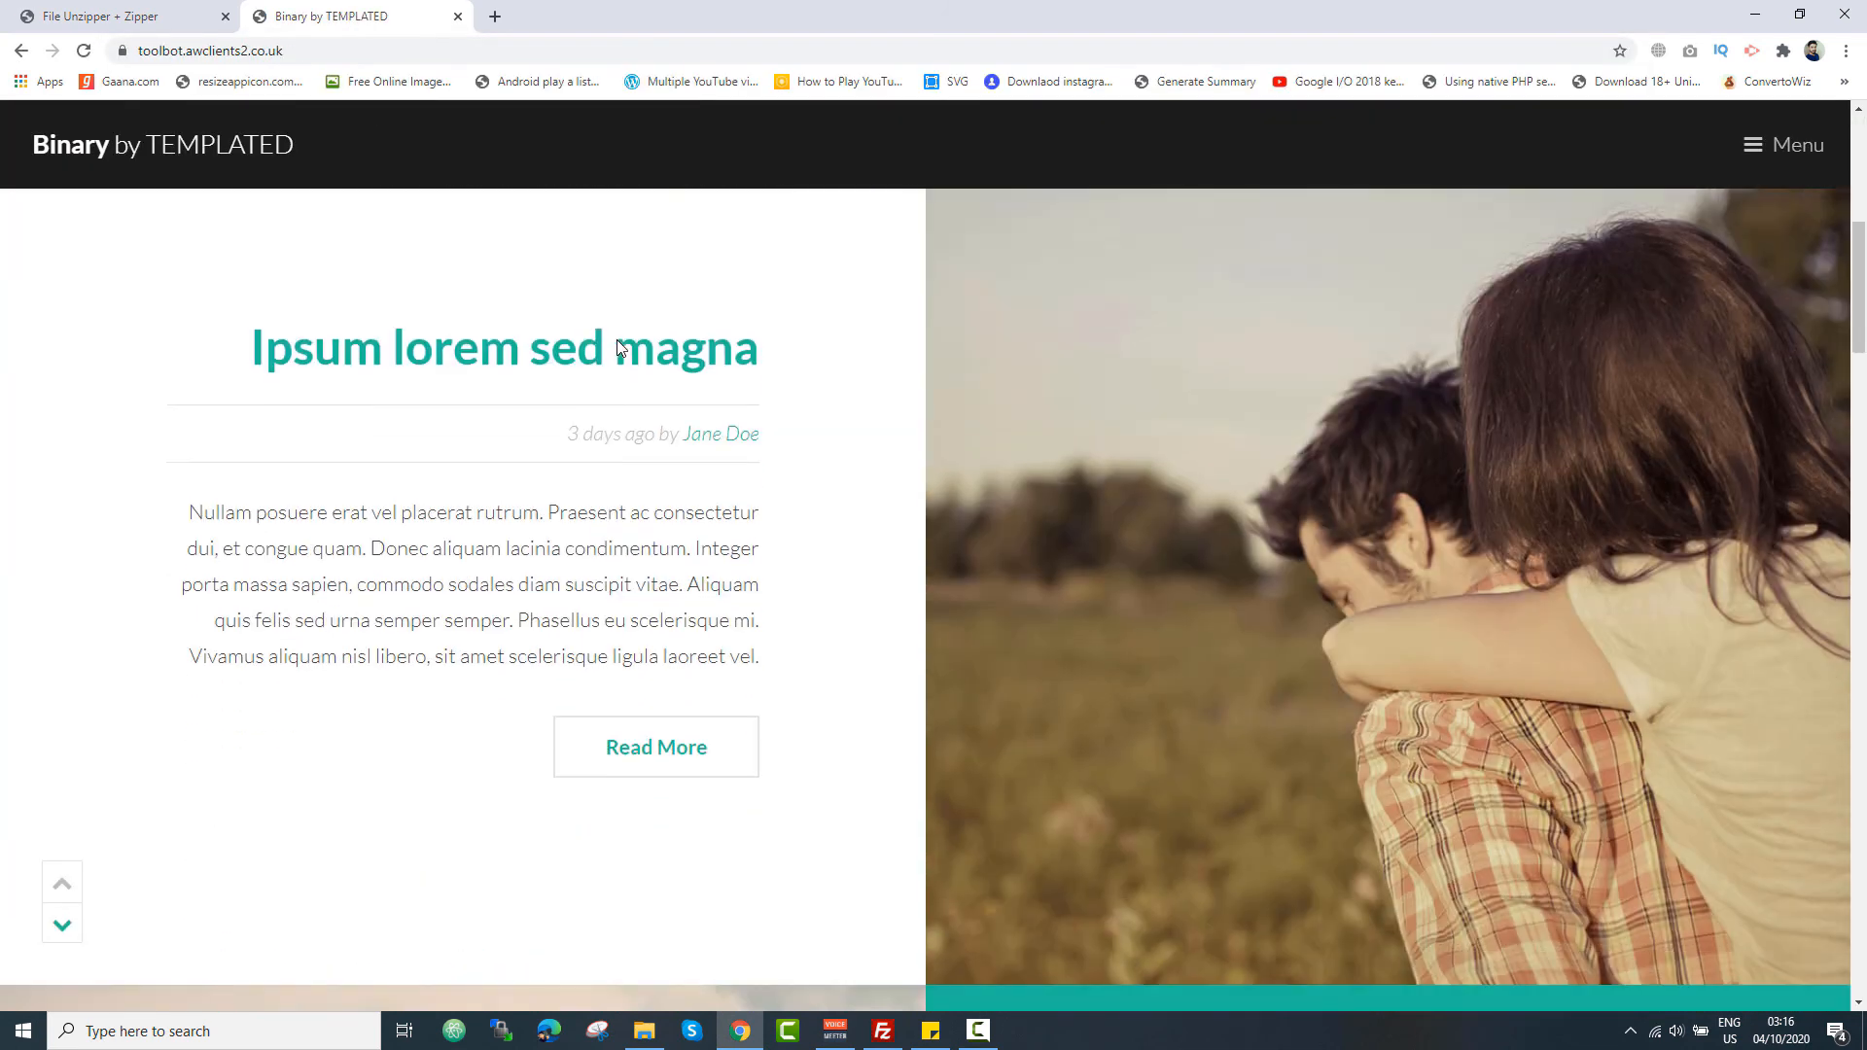
scroll(down, 3)
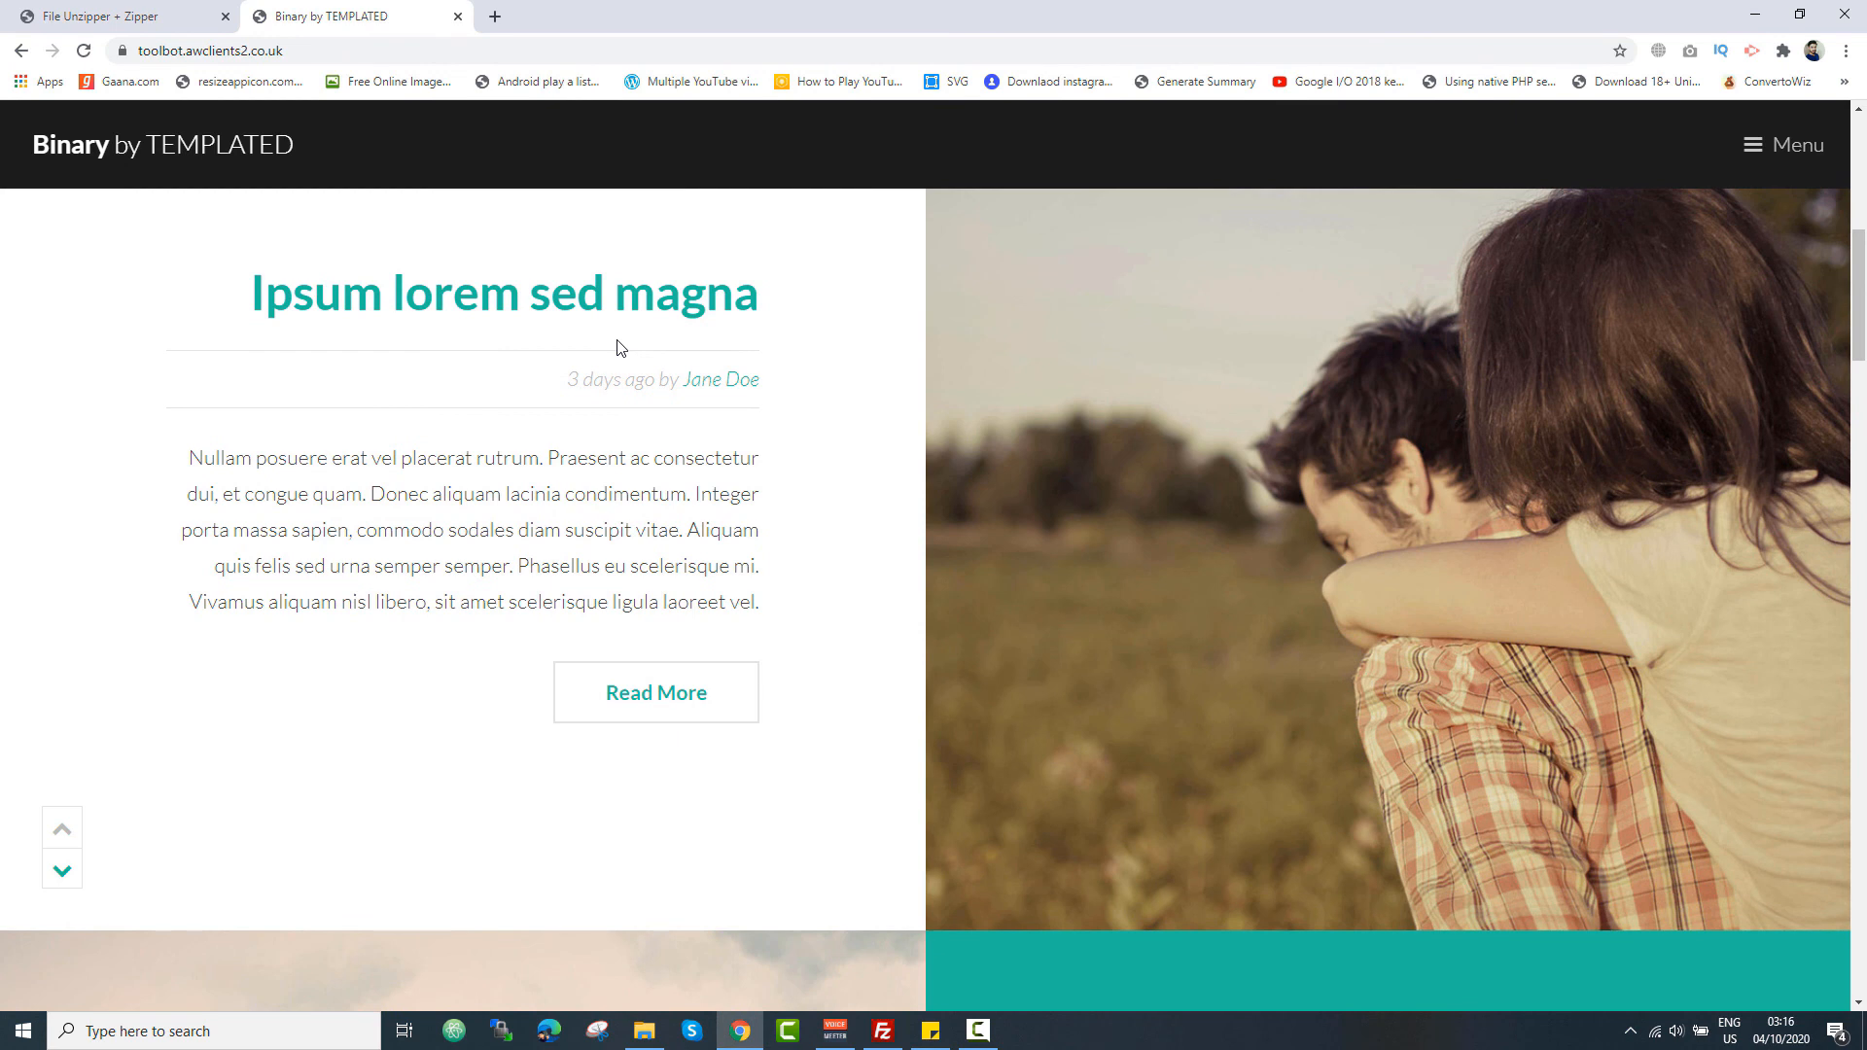